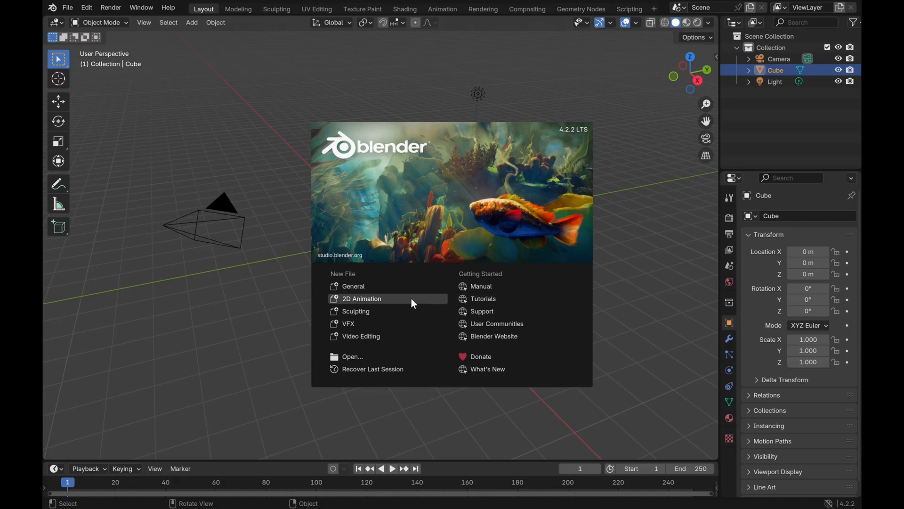
- Start a new 2D Animation file from the splash screen
{"action": "left_click", "coordinate": [362, 299]}
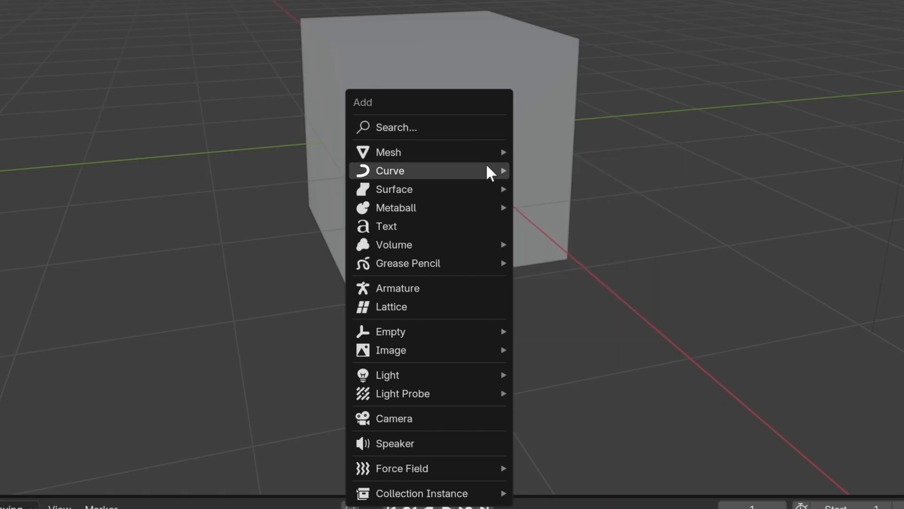
{"action": "mouse_move", "coordinate": [492, 263]}
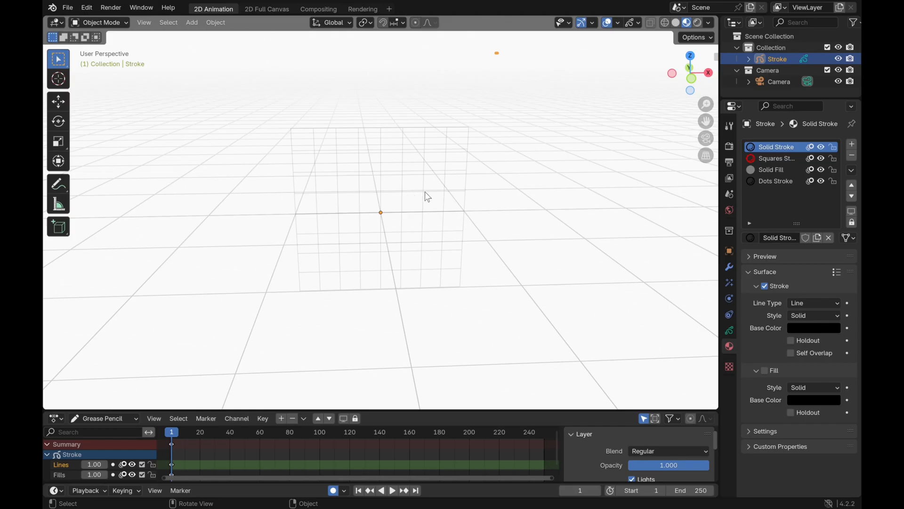
- Add material slots with a pink Fill and draw a stepped shape outlined in thick black
{"action": "left_click", "coordinate": [98, 23]}
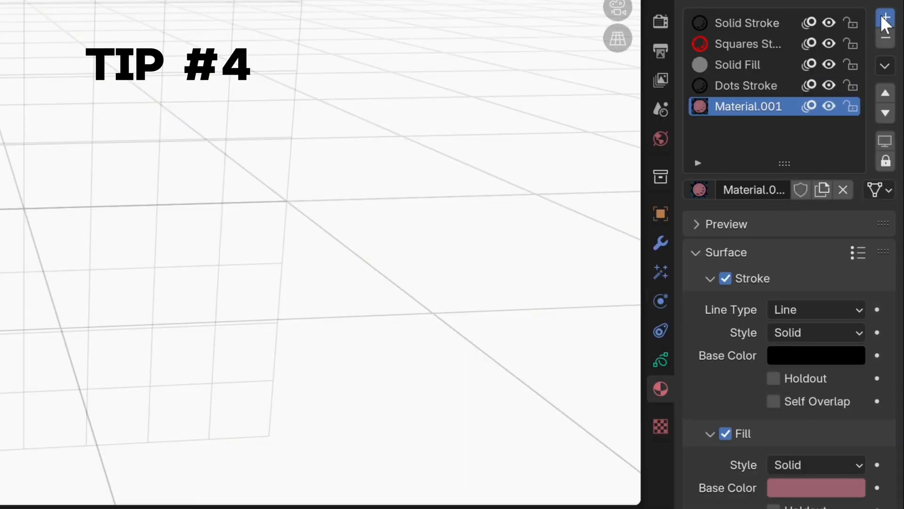
{"action": "left_click", "coordinate": [885, 18]}
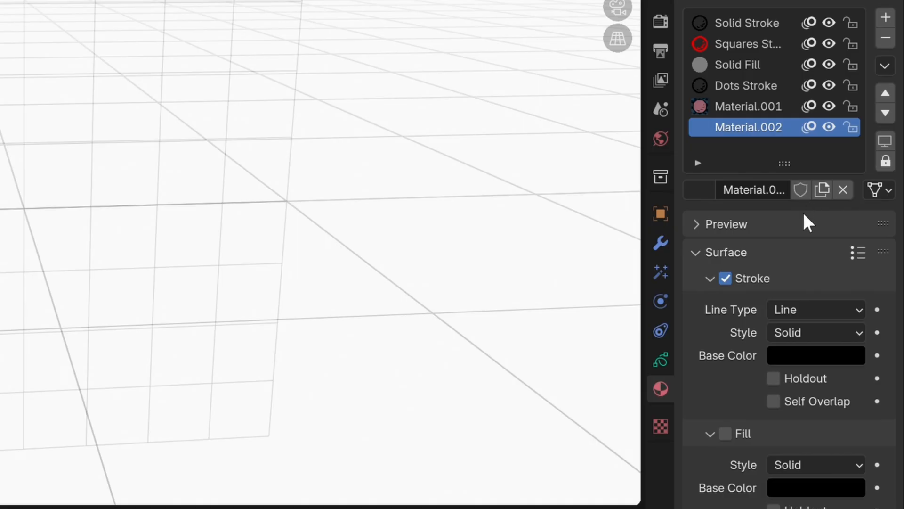
{"action": "mouse_move", "coordinate": [813, 362]}
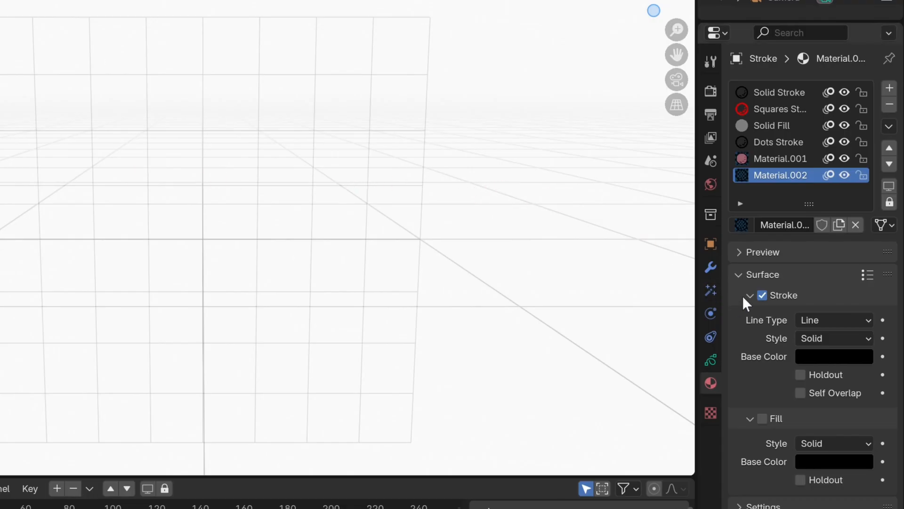
{"action": "left_click", "coordinate": [762, 295]}
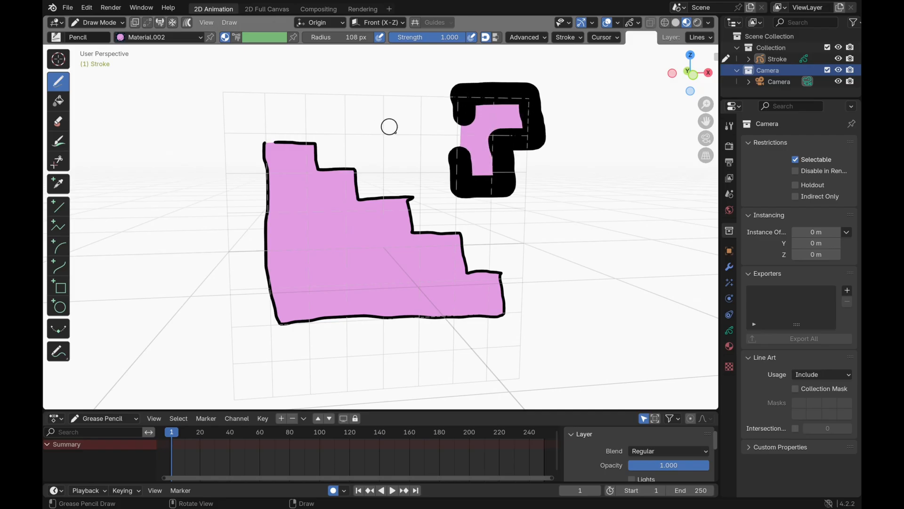
- Draw a long black ground line and the first house wall with the Solid Stroke material on the View plane
{"action": "scroll", "scroll_direction": "down", "scroll_amount": 3}
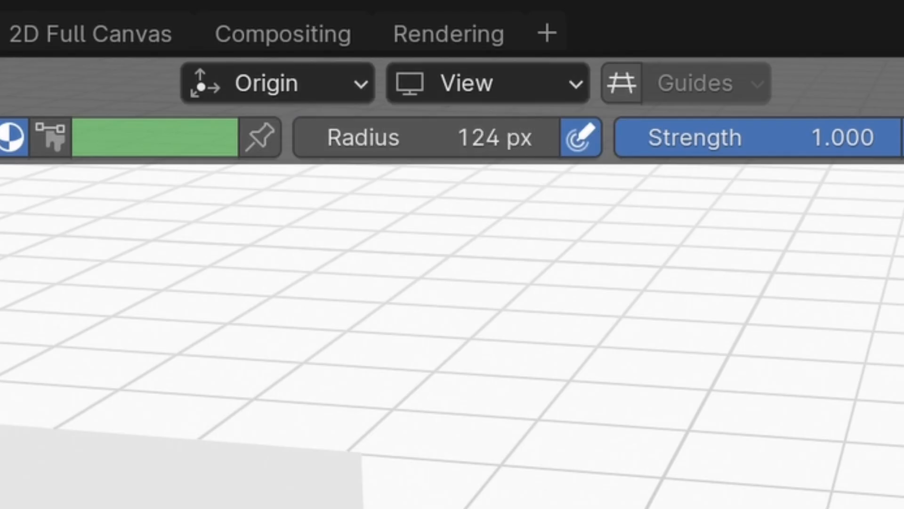
{"action": "left_click", "coordinate": [215, 8]}
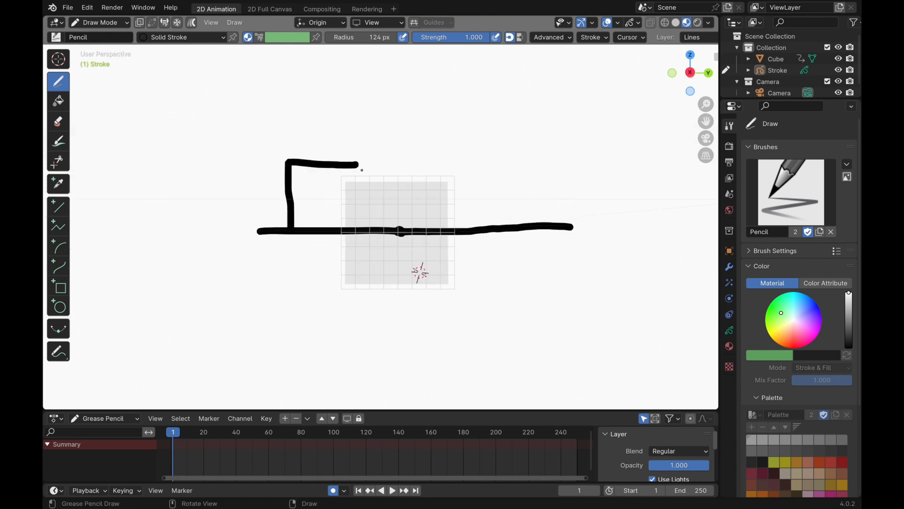
- Draw the first house outline and roof, then further strokes on the Front (X-Z) plane
{"action": "left_click_drag", "start_coordinate": [358, 167], "coordinate": [358, 225]}
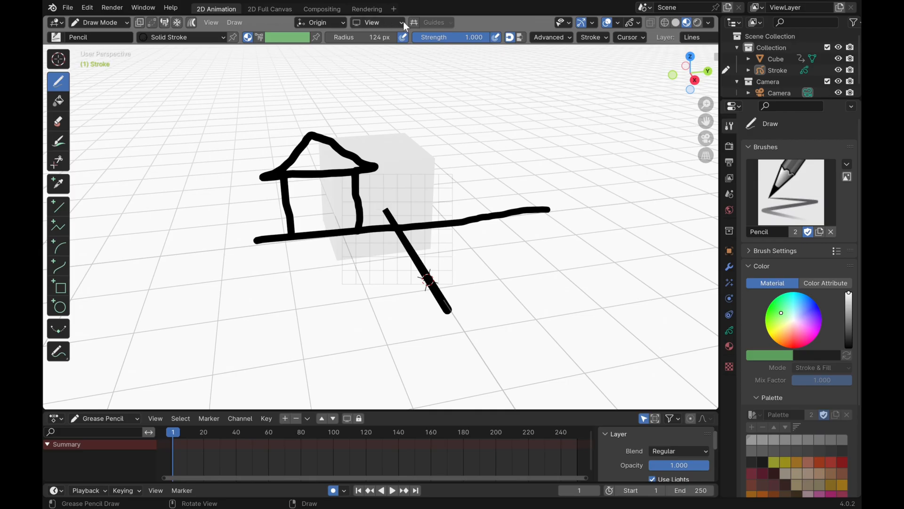
{"action": "left_click", "coordinate": [374, 22]}
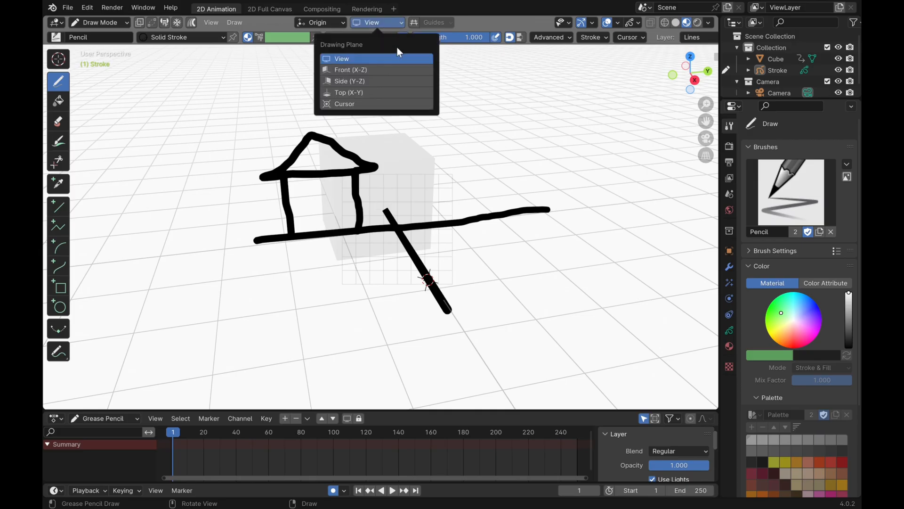
{"action": "left_click", "coordinate": [350, 69]}
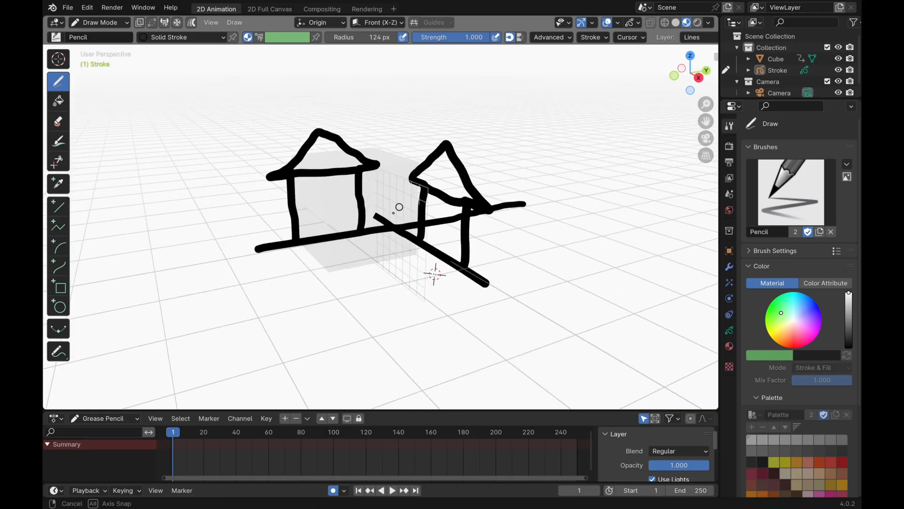
- Draw the second house and crossing road lines on the Side (Y-Z) and Top (X-Y) planes
{"action": "left_click", "coordinate": [377, 22]}
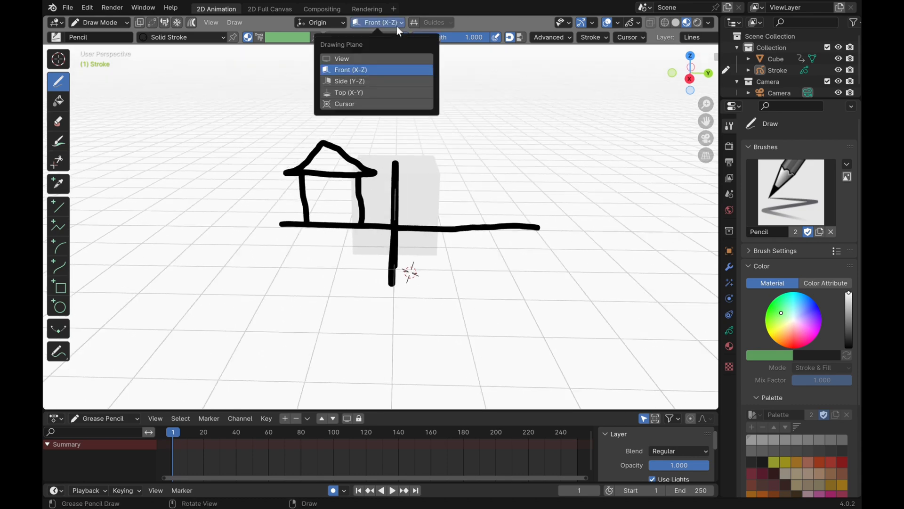
{"action": "left_click", "coordinate": [348, 81]}
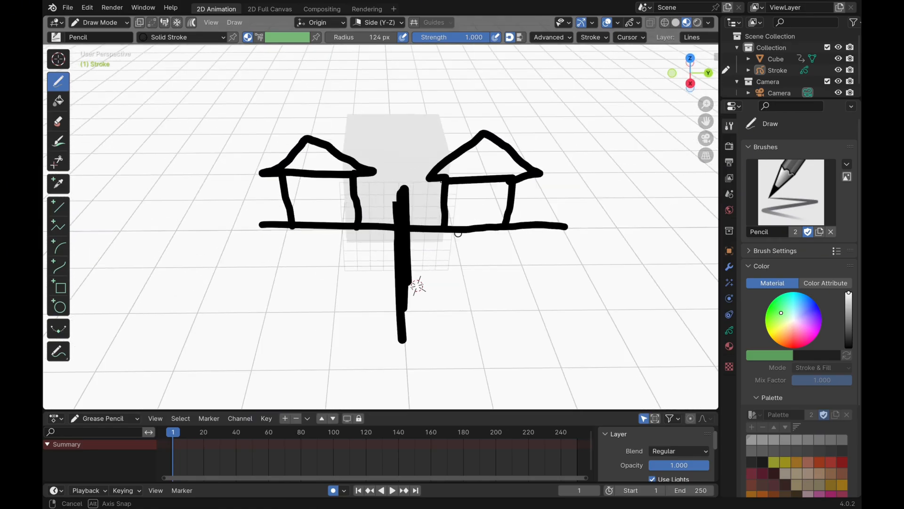
{"action": "left_click", "coordinate": [378, 22]}
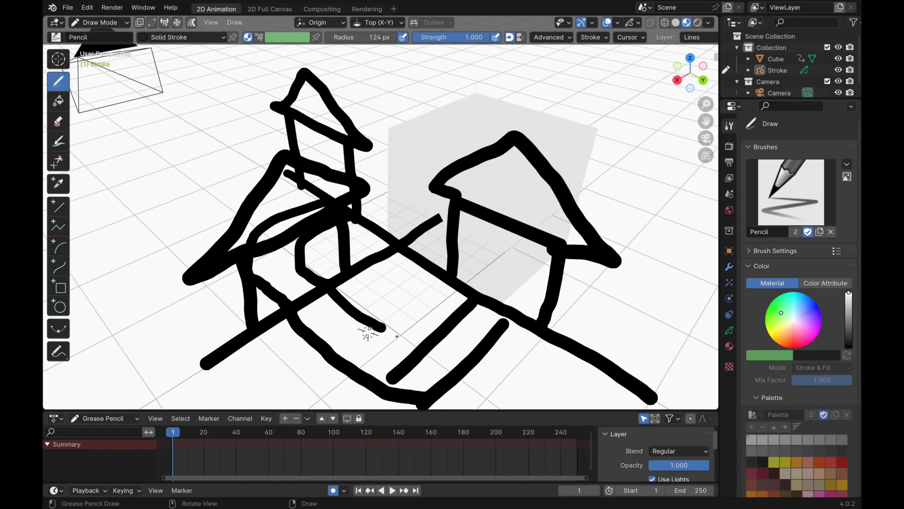
- Erase the stray road strokes with the Eraser
{"action": "left_click", "coordinate": [58, 122]}
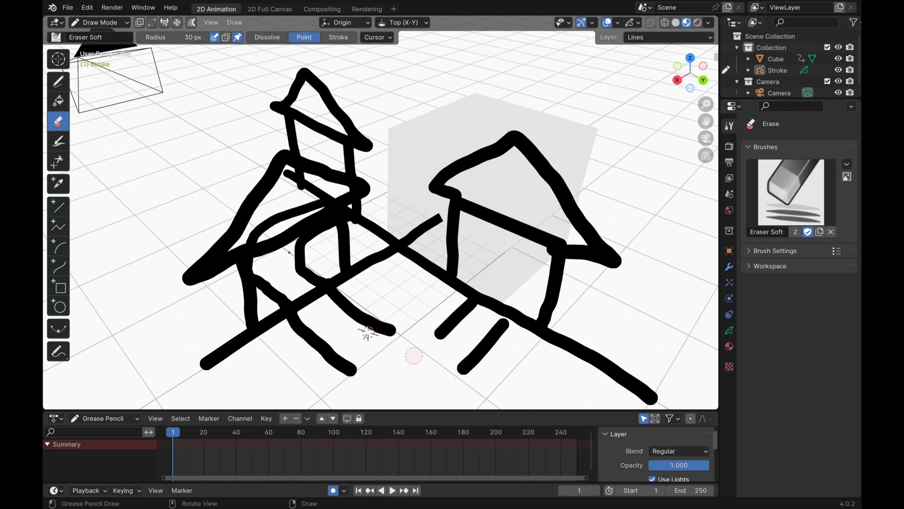
{"action": "left_click", "coordinate": [57, 81]}
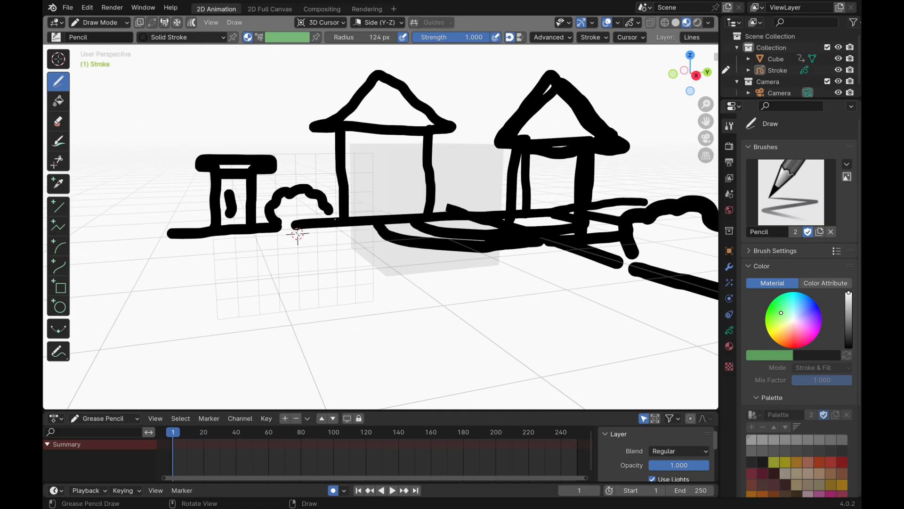
{"action": "scroll", "scroll_direction": "down", "scroll_amount": 3}
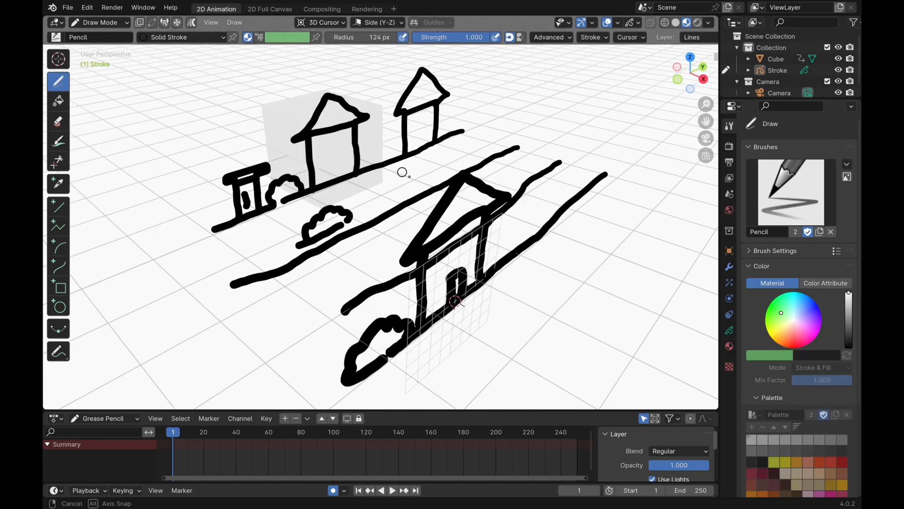
- Sketch houses, bushes and road markings with strokes placed on the Side plane
{"action": "left_click", "coordinate": [378, 22]}
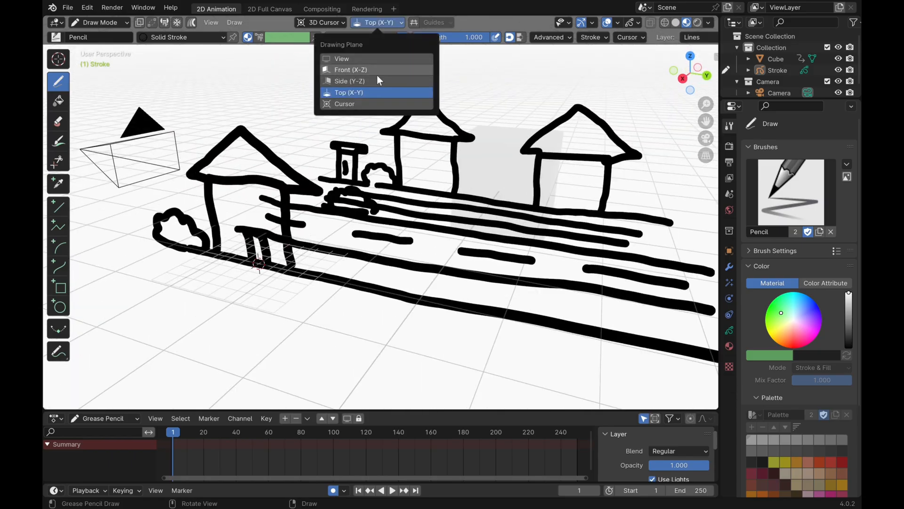
{"action": "left_click", "coordinate": [350, 81]}
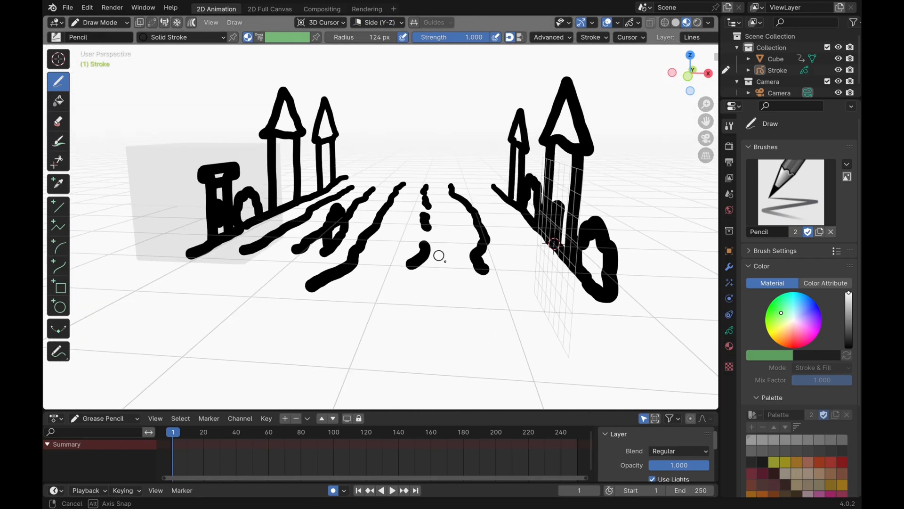
- Set Stroke Placement to Surface and Drawing Plane to View
{"action": "left_click", "coordinate": [320, 21]}
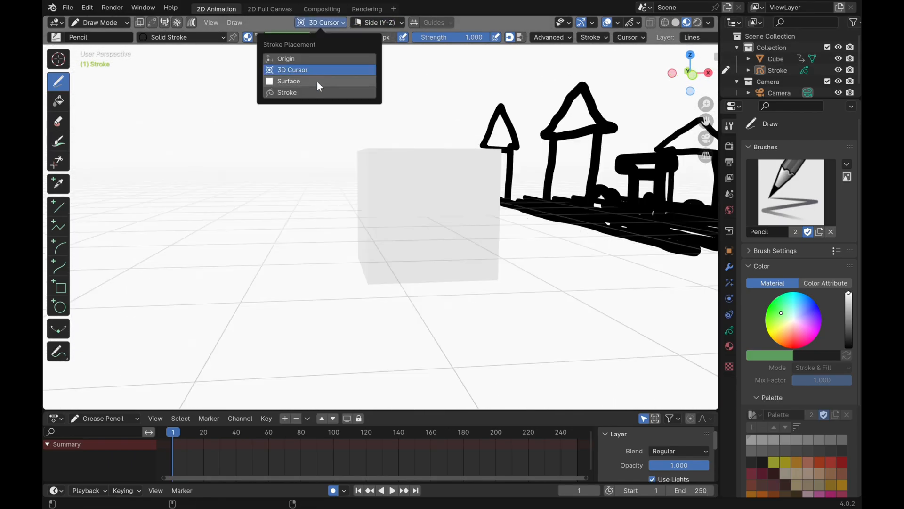
{"action": "left_click", "coordinate": [288, 81]}
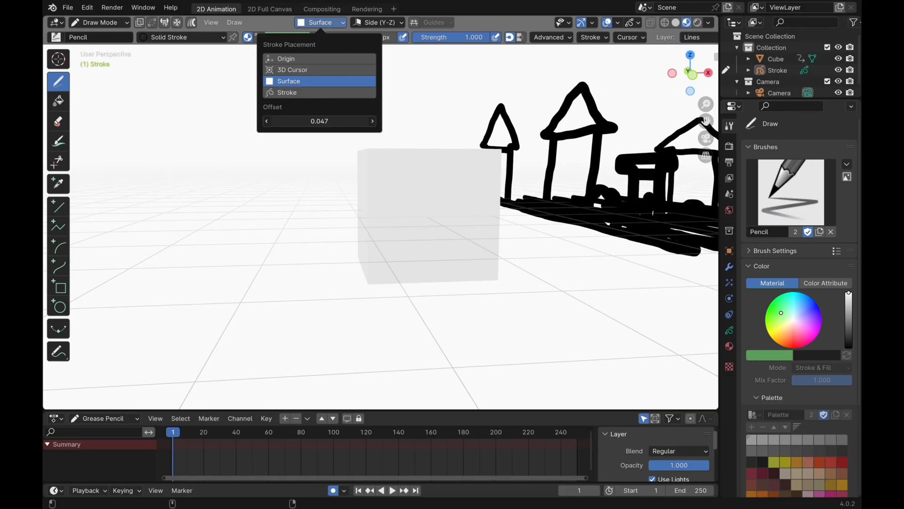
{"action": "left_click", "coordinate": [288, 81]}
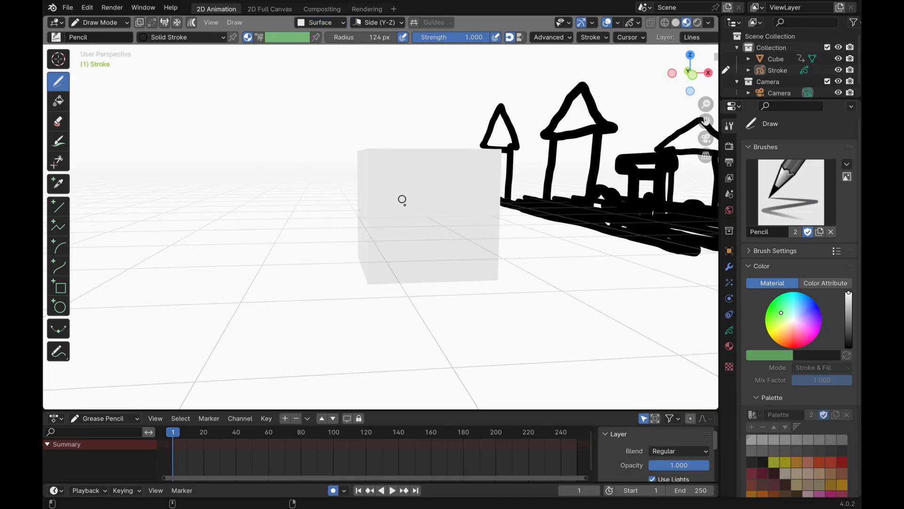
{"action": "mouse_move", "coordinate": [385, 230]}
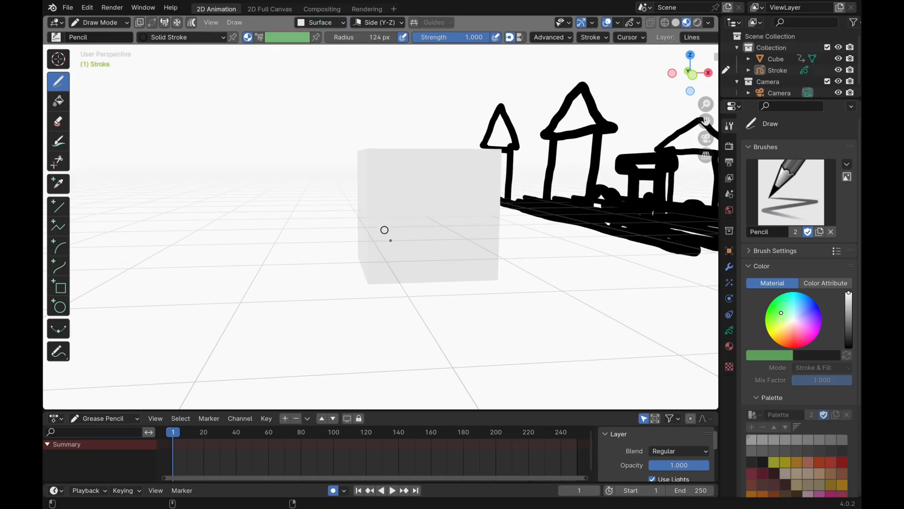
{"action": "mouse_move", "coordinate": [403, 119]}
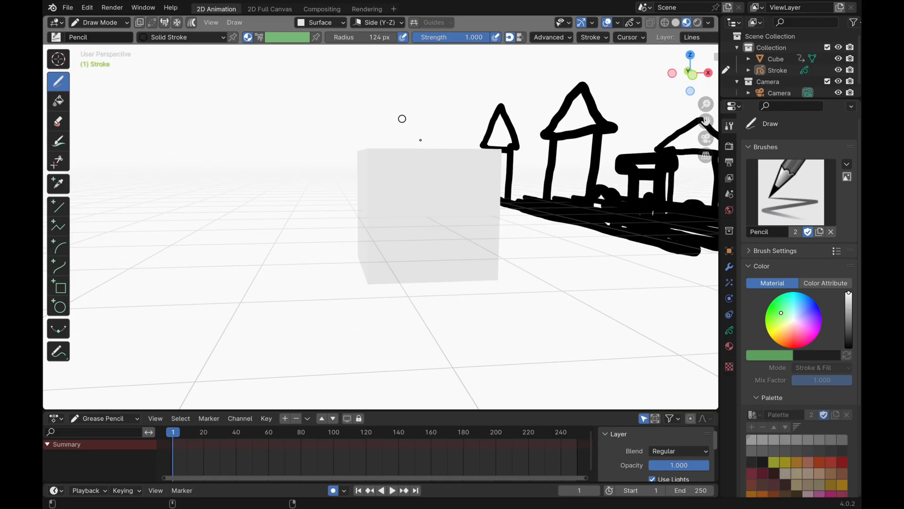
{"action": "left_click", "coordinate": [376, 22]}
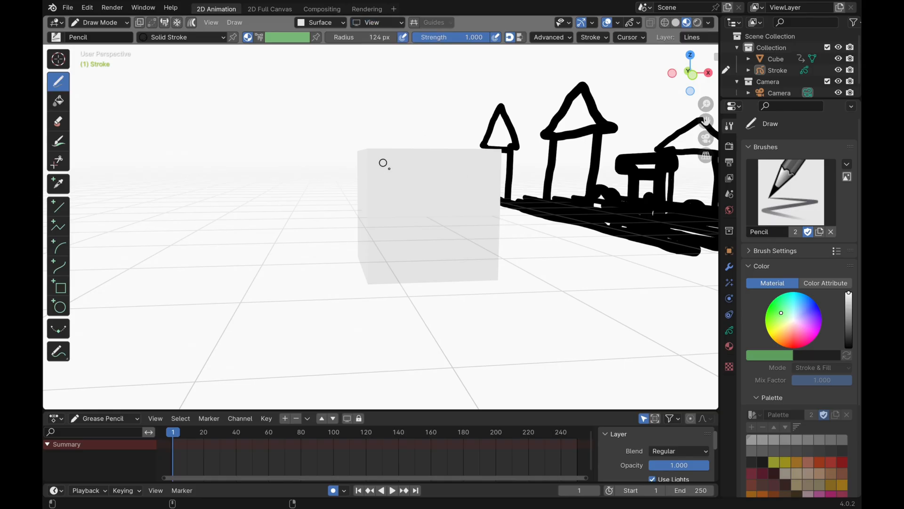
{"action": "mouse_move", "coordinate": [420, 242]}
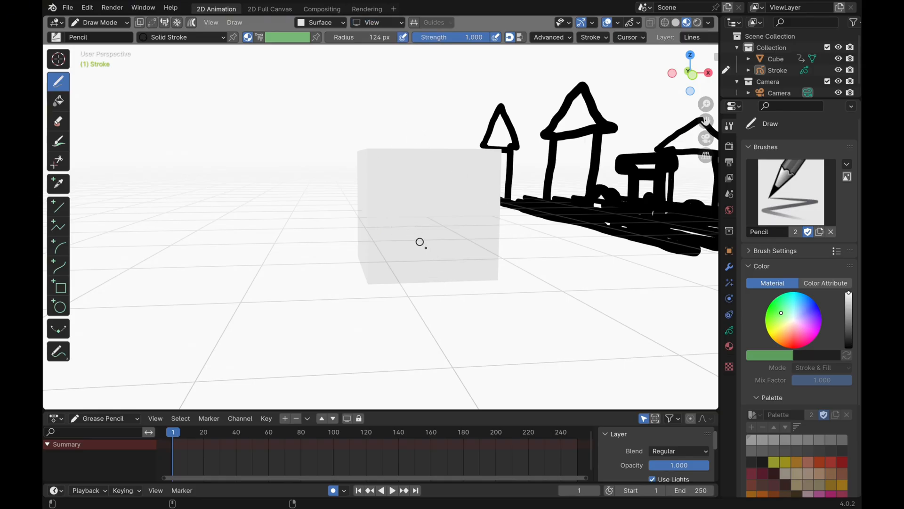
{"action": "mouse_move", "coordinate": [389, 168]}
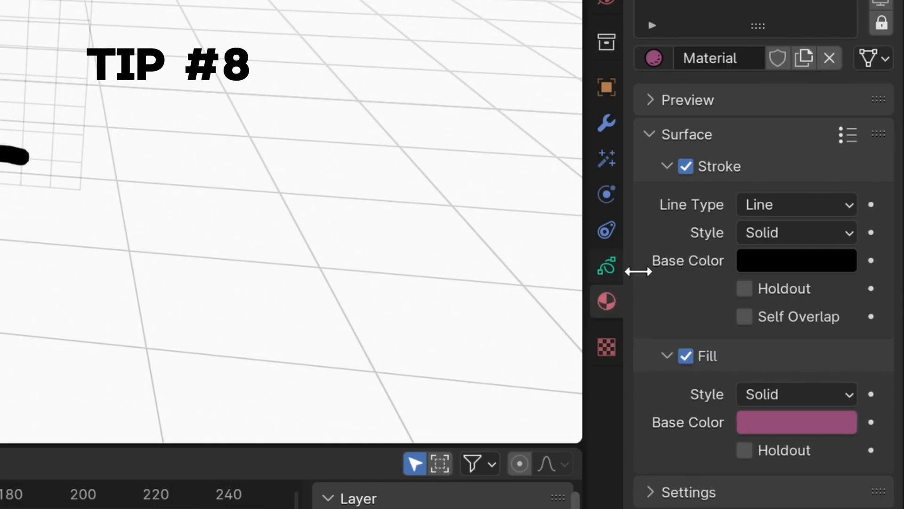
- On the Fills layer, add a fill-only material with a purple Base Color and paint the house fills
{"action": "left_click", "coordinate": [605, 266]}
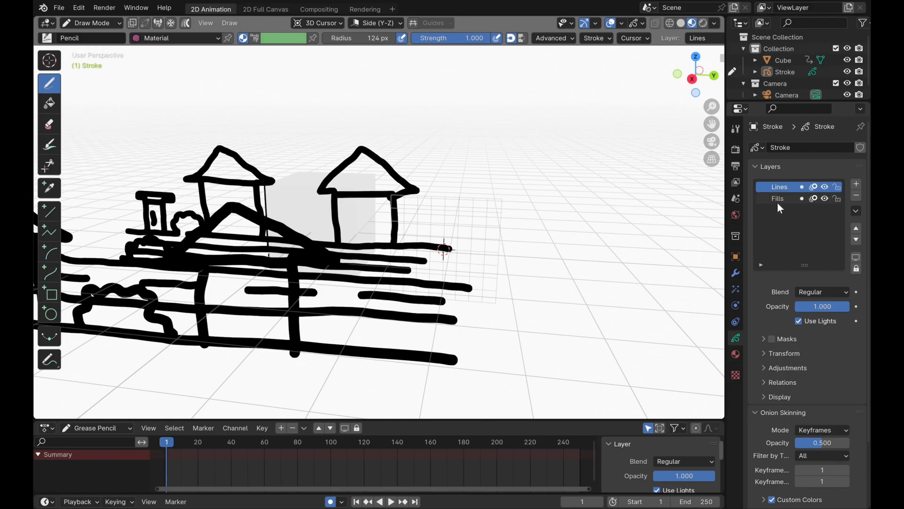
{"action": "left_click", "coordinate": [777, 198]}
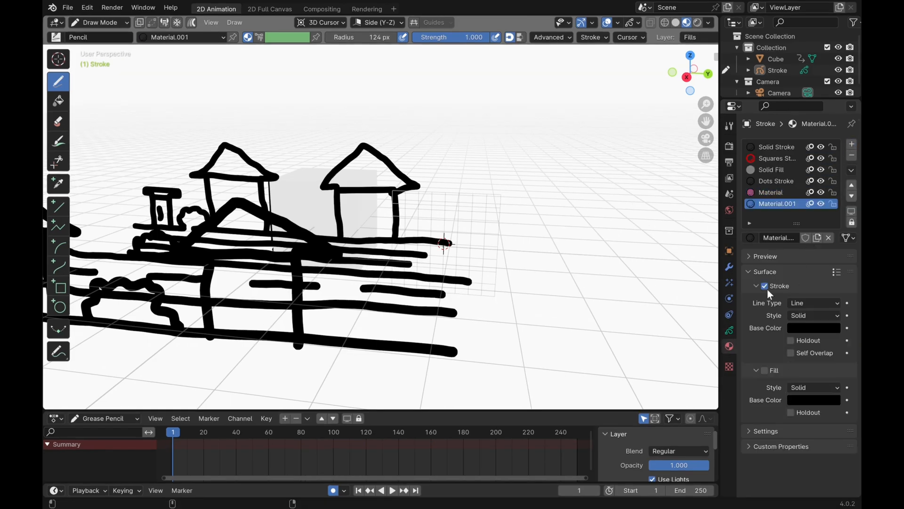
{"action": "left_click", "coordinate": [814, 328]}
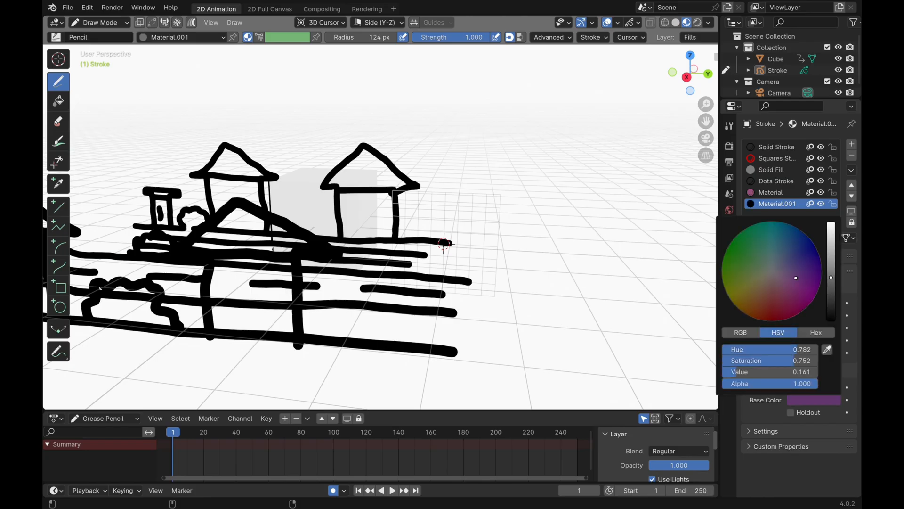
{"action": "left_click", "coordinate": [788, 272]}
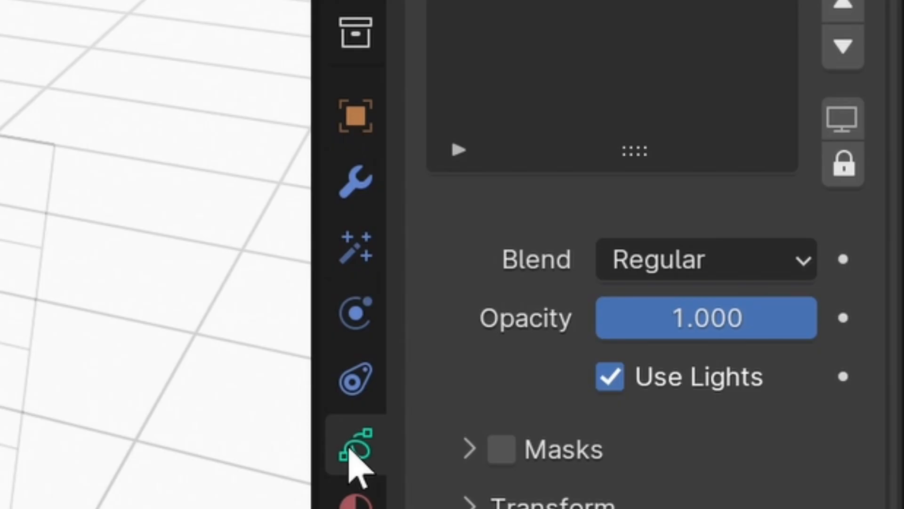
{"action": "mouse_move", "coordinate": [608, 376]}
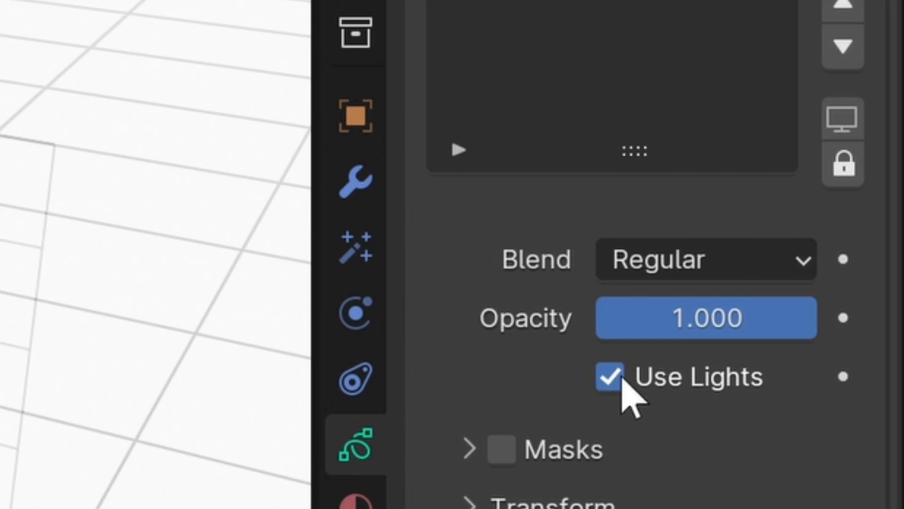
- Uncheck Use Lights so the Fills layer ignores scene lighting
{"action": "left_click", "coordinate": [610, 376]}
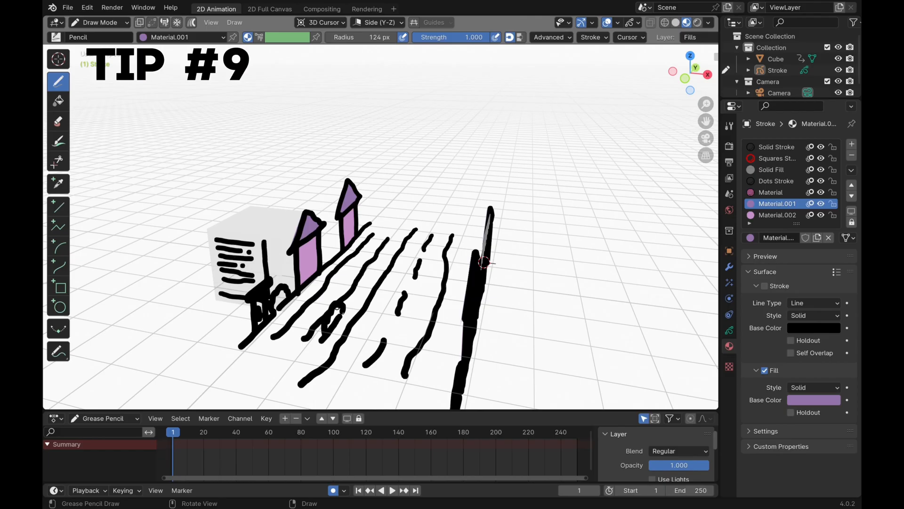
- Move and rotate the house drawings in Edit Mode to stand beside the road
{"action": "left_click", "coordinate": [98, 22]}
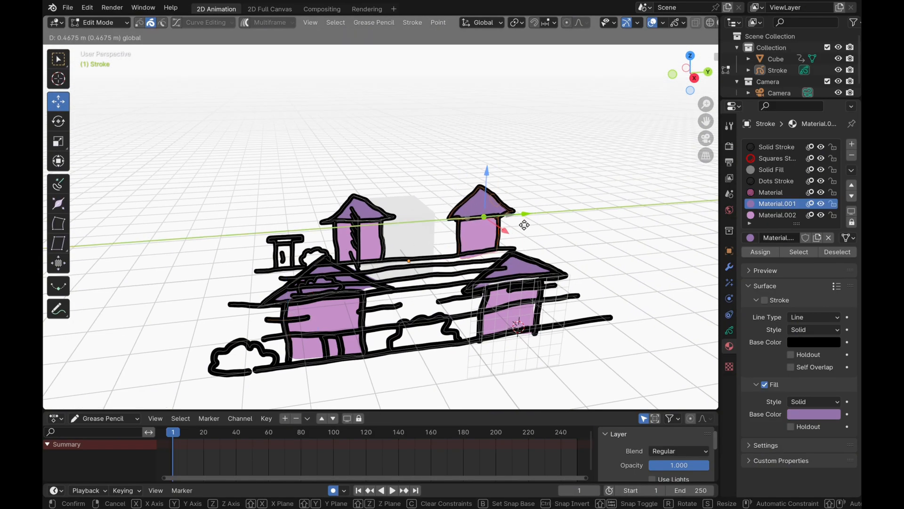
{"action": "left_click", "coordinate": [578, 198]}
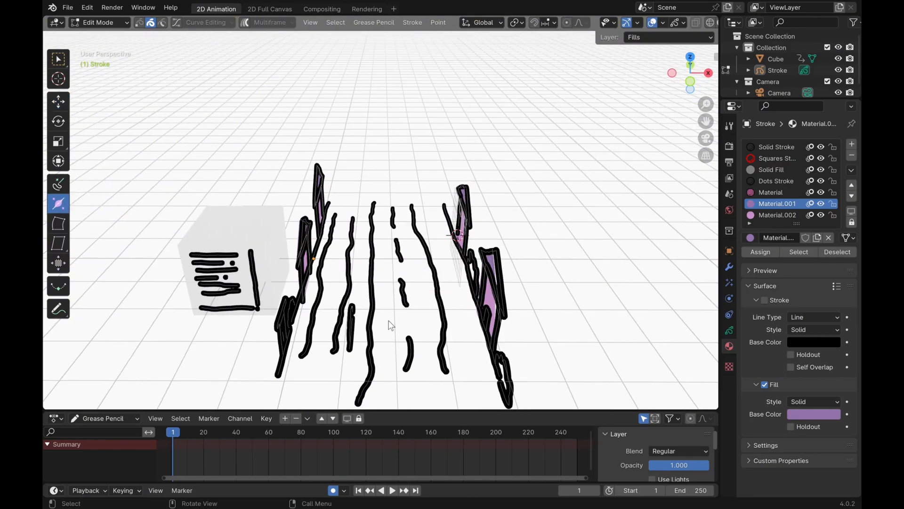
{"action": "mouse_move", "coordinate": [127, 202]}
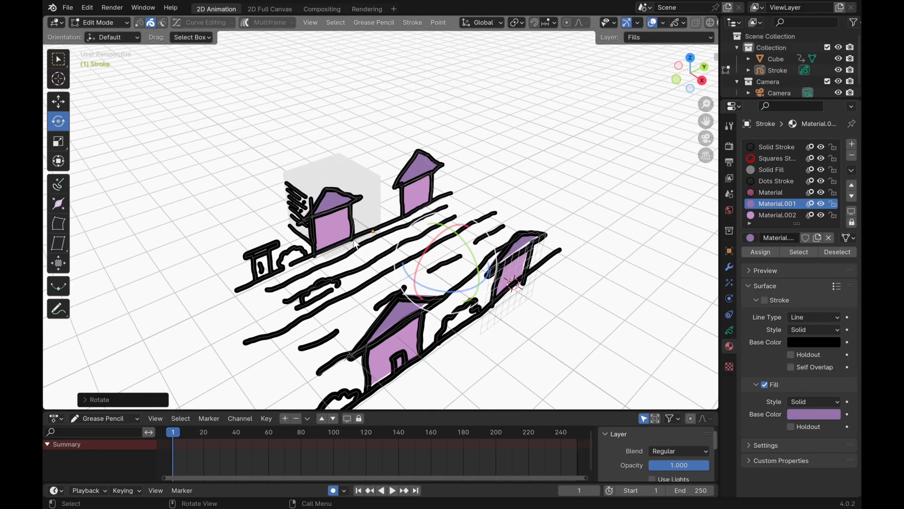
{"action": "left_click", "coordinate": [98, 22]}
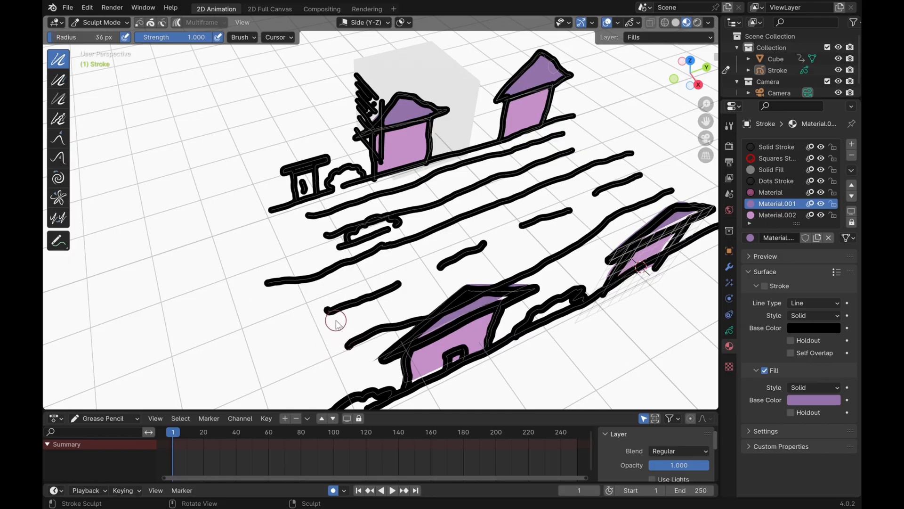
- Smooth the wobbly road strokes with the Sculpt Mode Smooth brush
{"action": "scroll", "scroll_direction": "up", "scroll_amount": 3}
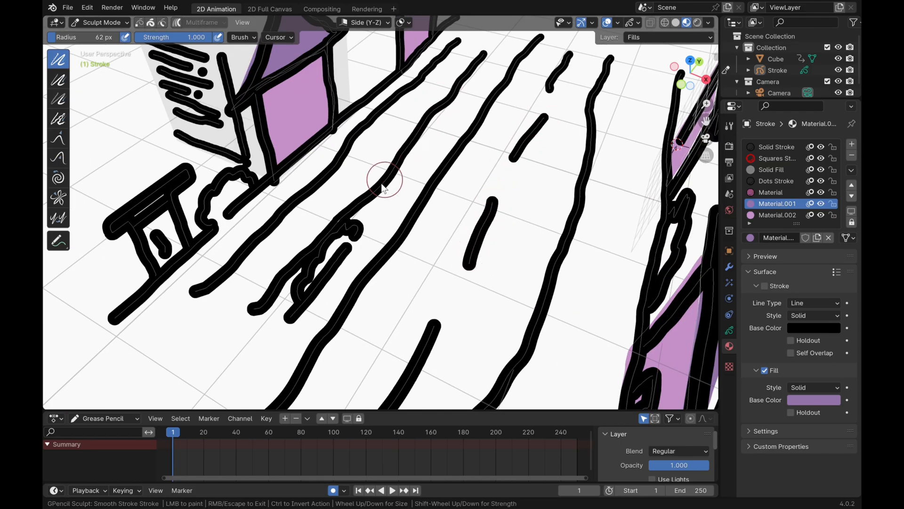
{"action": "left_click", "coordinate": [101, 22]}
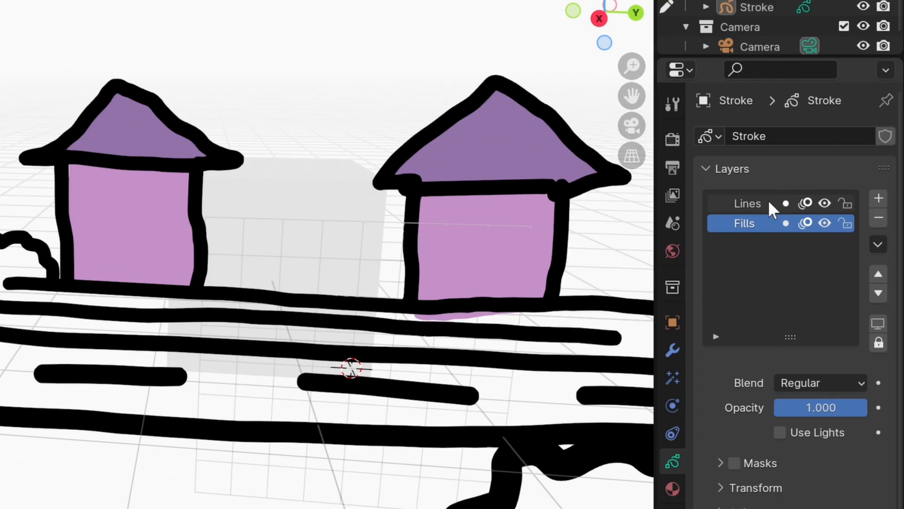
- Add a new GP_Layer above Lines and Fills and draw a maroon car on the street
{"action": "left_click", "coordinate": [878, 197]}
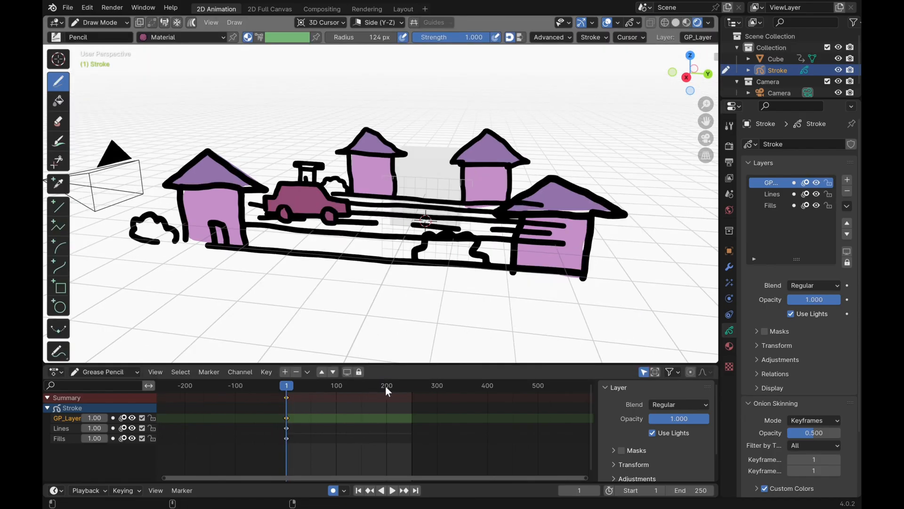
- Keyframe the car's end pose at frame 202, interpolate the in-betweens and preview it midway along the street
{"action": "left_click", "coordinate": [385, 385]}
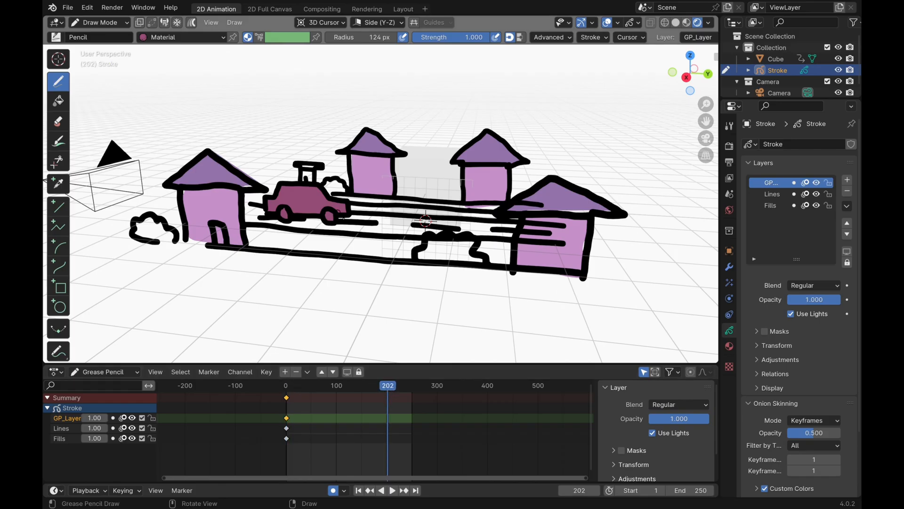
{"action": "left_click", "coordinate": [98, 22]}
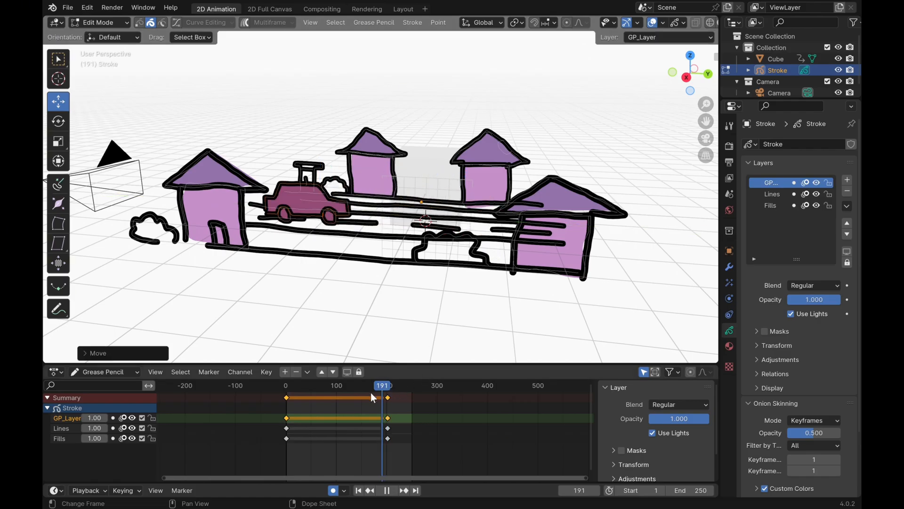
{"action": "left_click", "coordinate": [336, 386]}
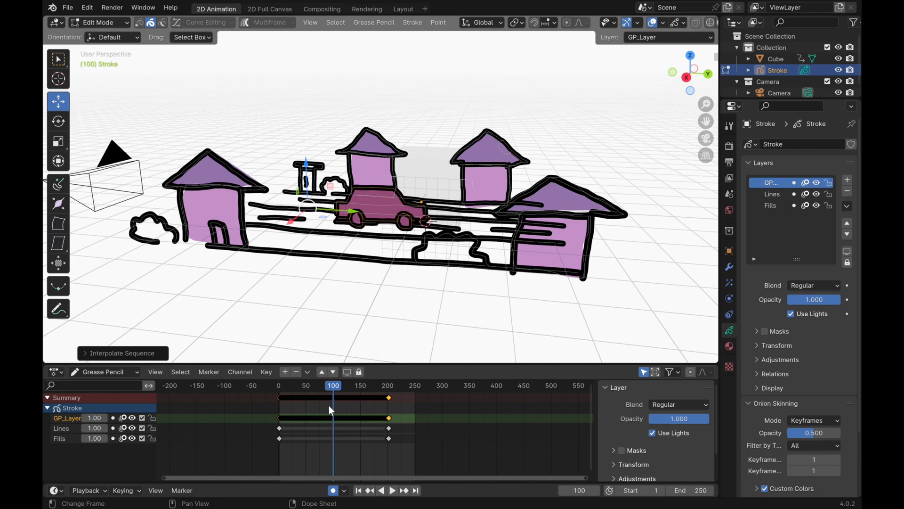
{"action": "left_click", "coordinate": [393, 490]}
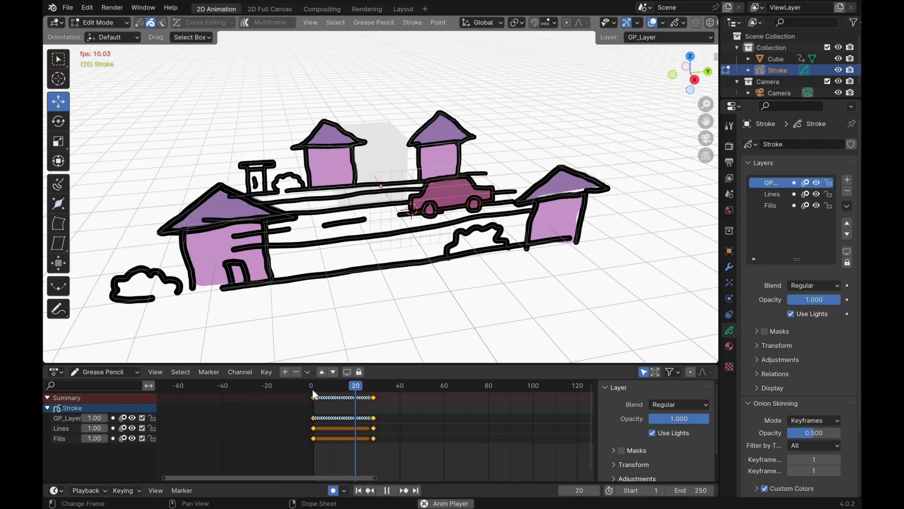
- Enable Onion Skinning on the car layer to show ghosted car positions across its frames
{"action": "left_click", "coordinate": [350, 386]}
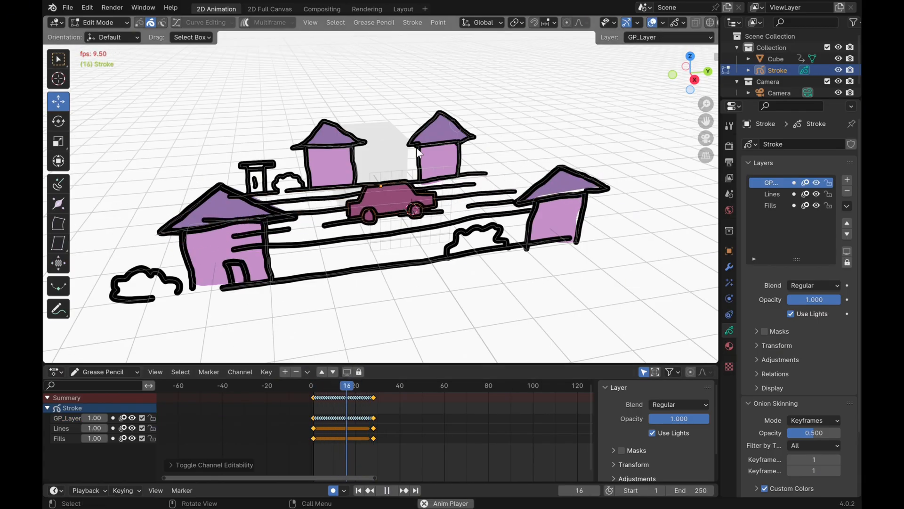
{"action": "left_click", "coordinate": [98, 21]}
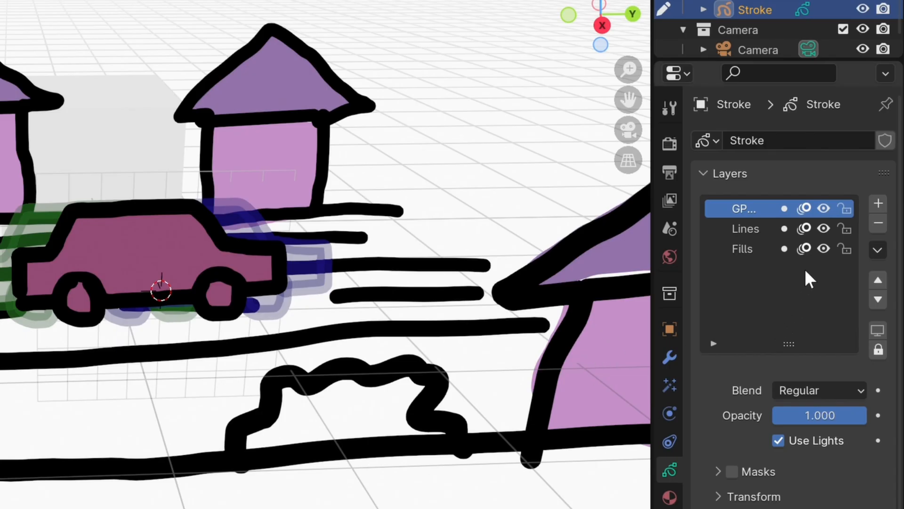
{"action": "left_click", "coordinate": [804, 209]}
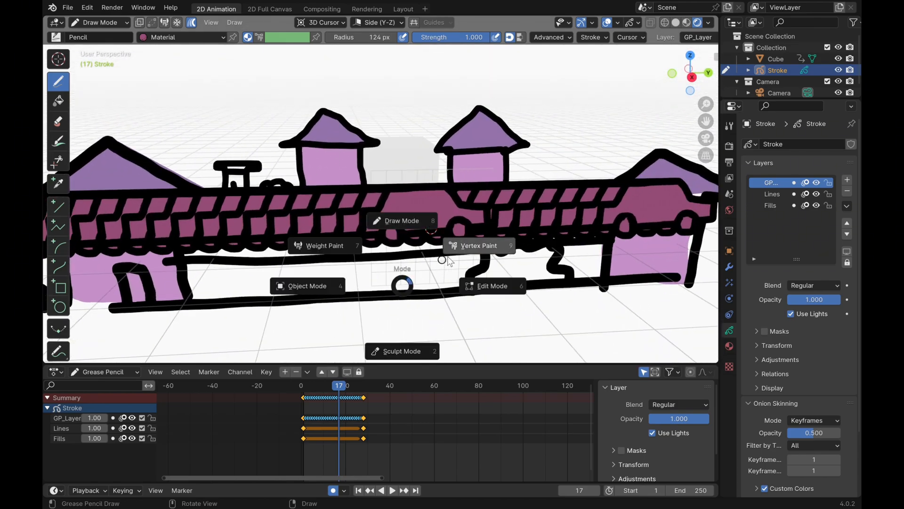
- Adjust the car's strokes across all its keyframes with Multiframe editing in Edit Mode
{"action": "left_click", "coordinate": [492, 285]}
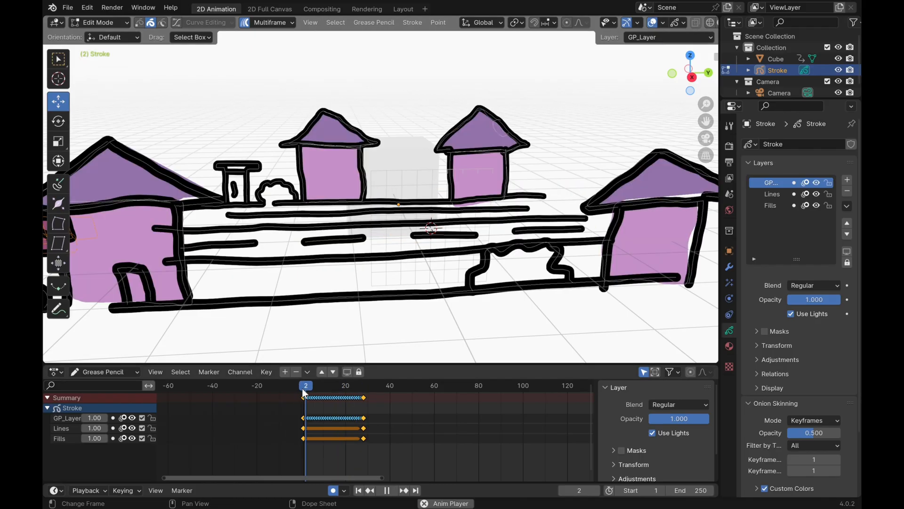
{"action": "left_click", "coordinate": [386, 490]}
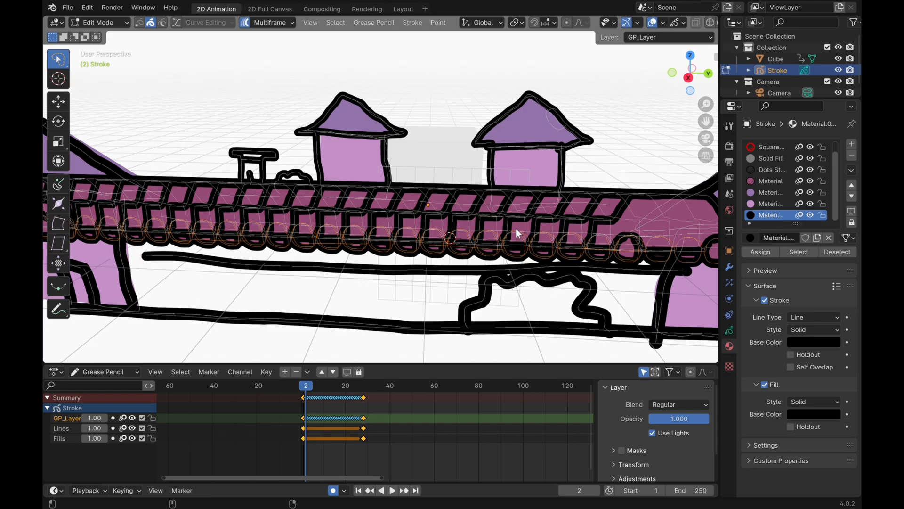
{"action": "mouse_move", "coordinate": [435, 120]}
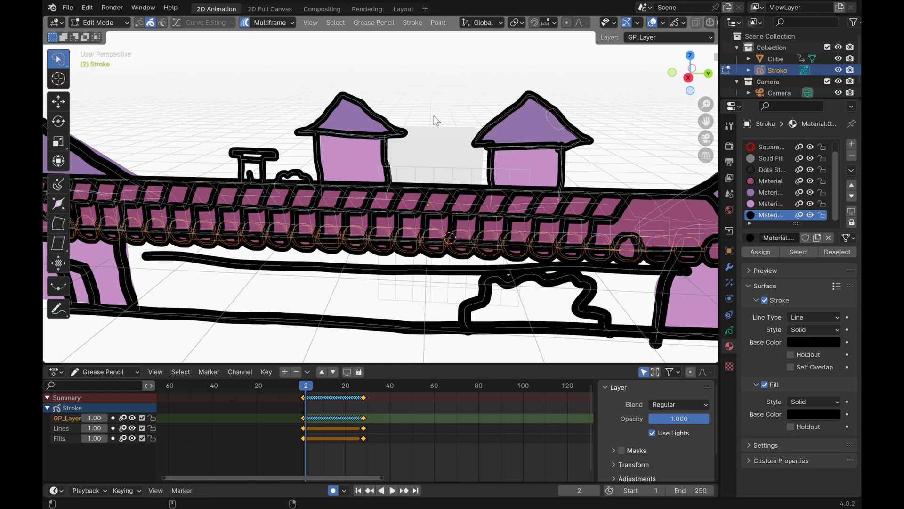
{"action": "mouse_move", "coordinate": [423, 178]}
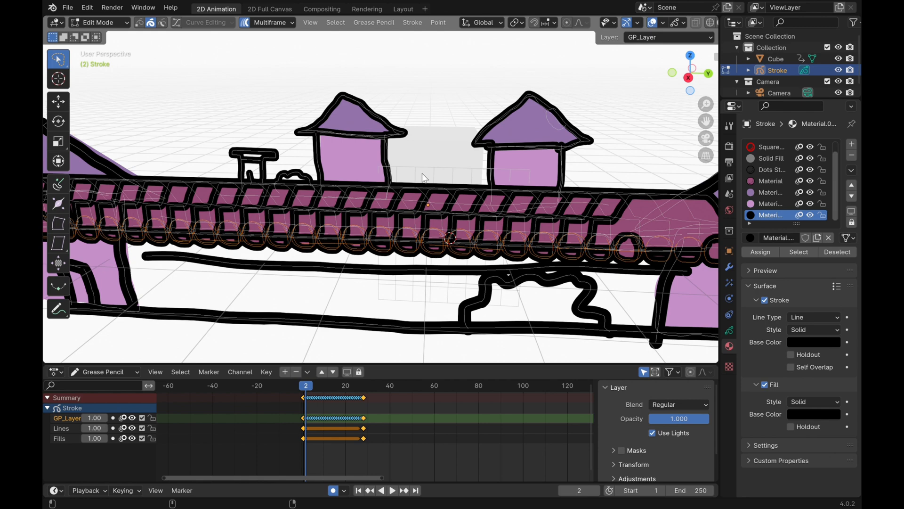
{"action": "mouse_move", "coordinate": [423, 179]}
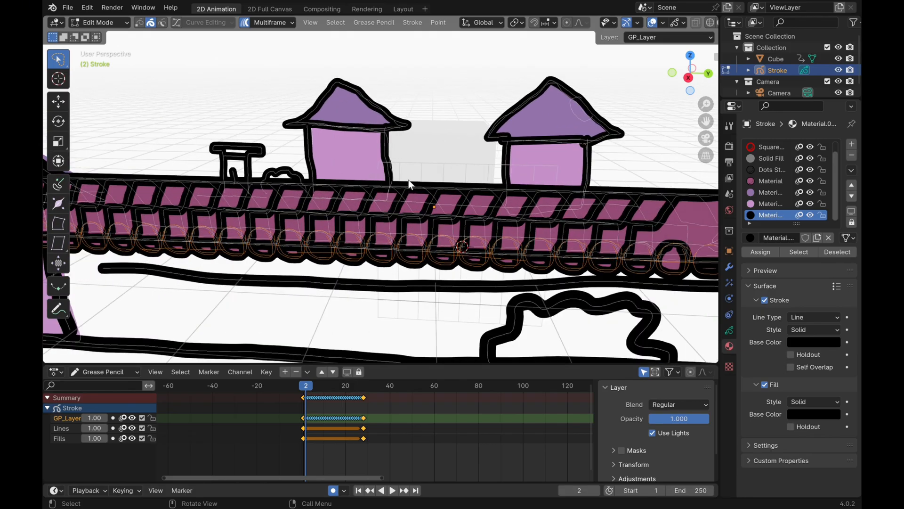
{"action": "left_click", "coordinate": [760, 251]}
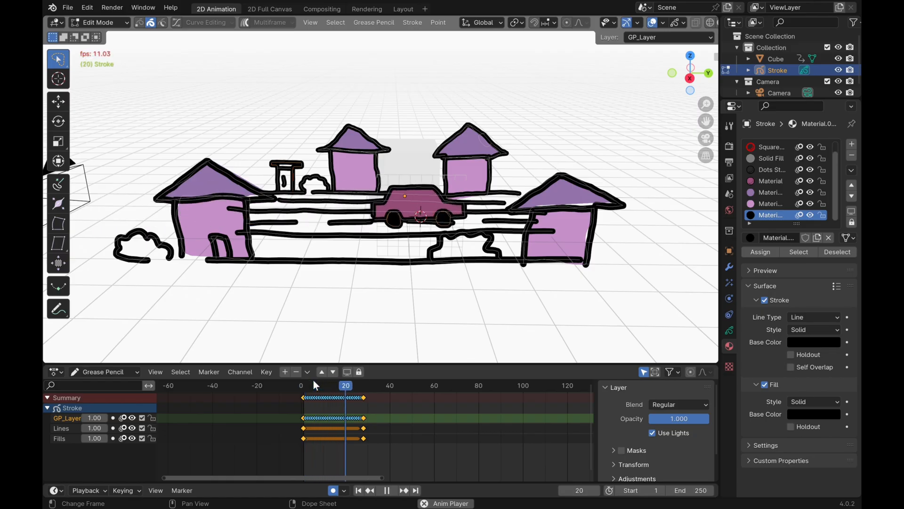
- Rewind and replay the car driving along the street from the first frame
{"action": "left_click", "coordinate": [328, 384]}
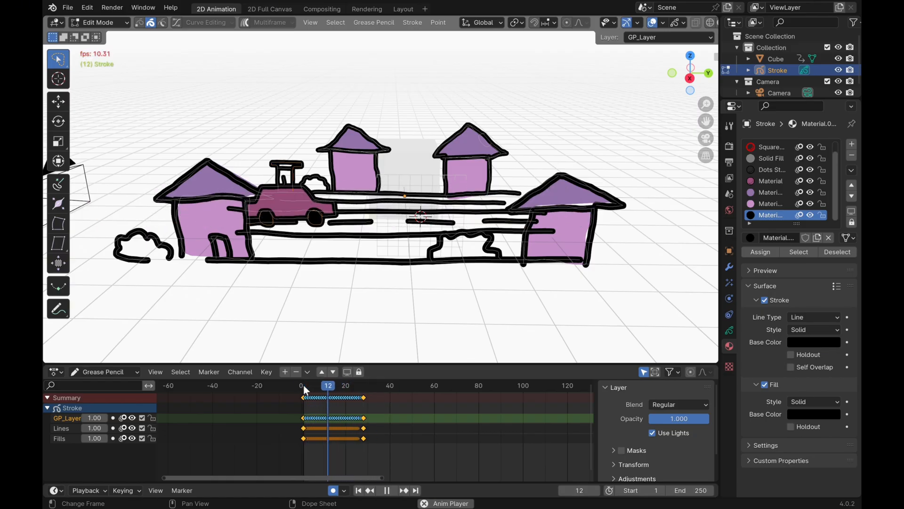
{"action": "left_click", "coordinate": [345, 384]}
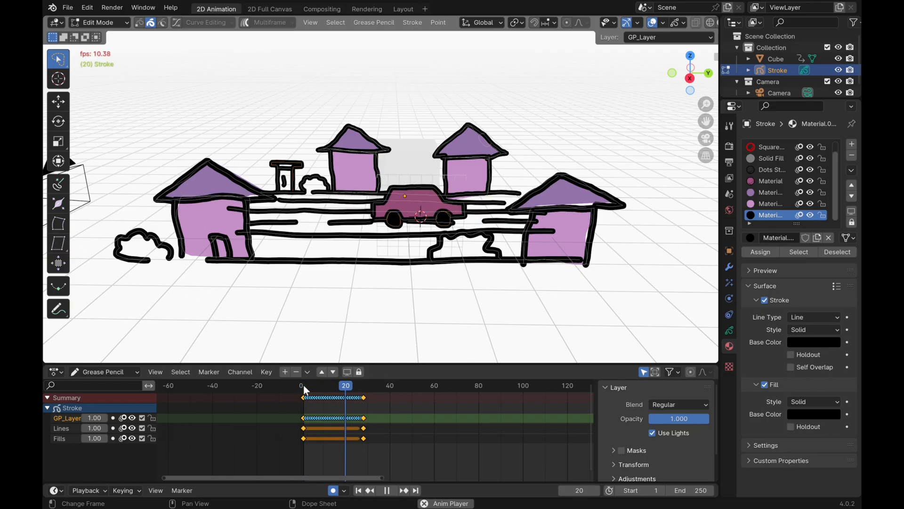
{"action": "left_click", "coordinate": [98, 22]}
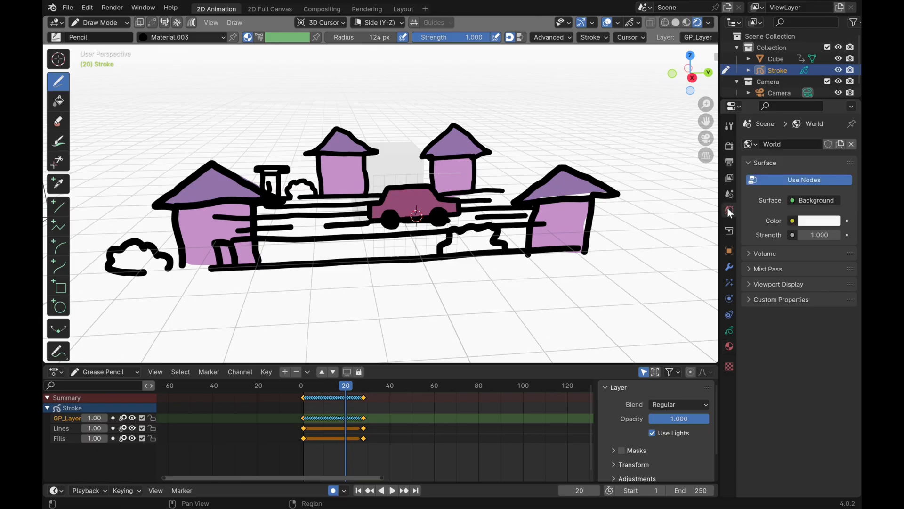
- Pick a light lavender purple for the world Surface colour in the HSV wheel
{"action": "left_click", "coordinate": [819, 221]}
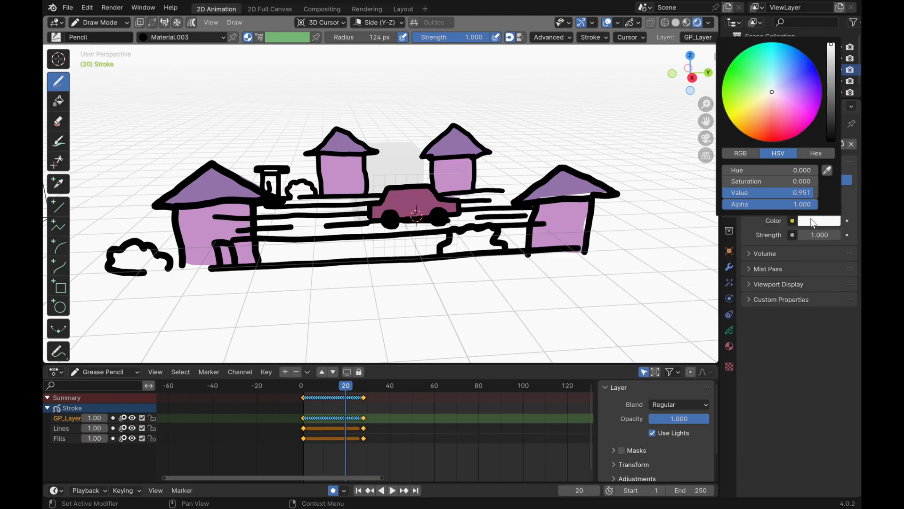
{"action": "left_click", "coordinate": [785, 89]}
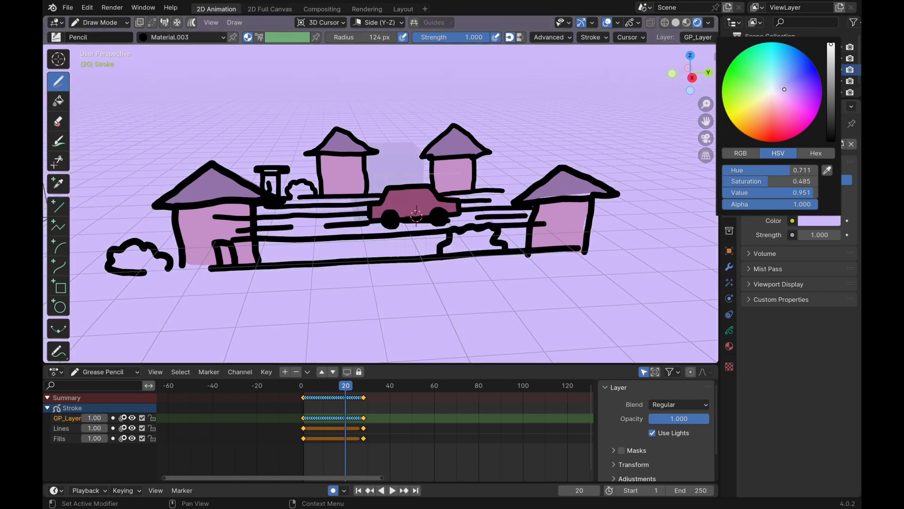
{"action": "left_click", "coordinate": [788, 86]}
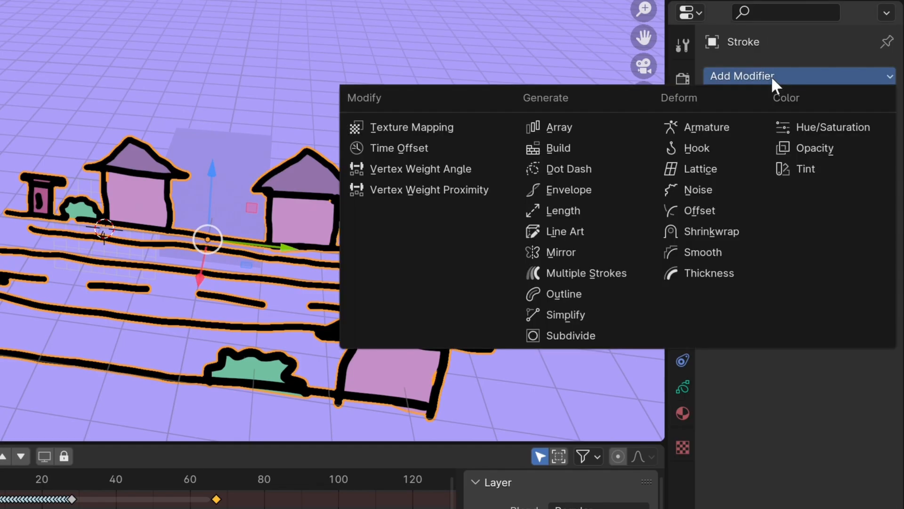
{"action": "mouse_move", "coordinate": [813, 147]}
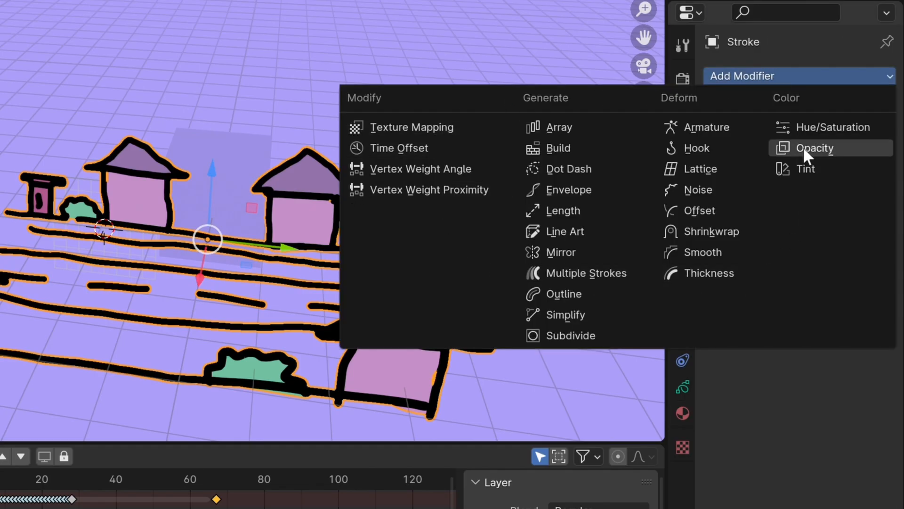
{"action": "mouse_move", "coordinate": [584, 335]}
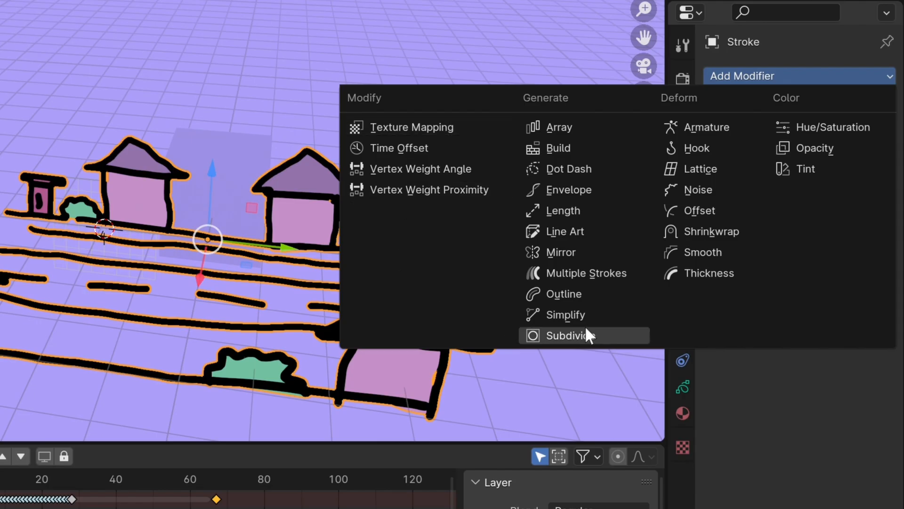
{"action": "mouse_move", "coordinate": [672, 210]}
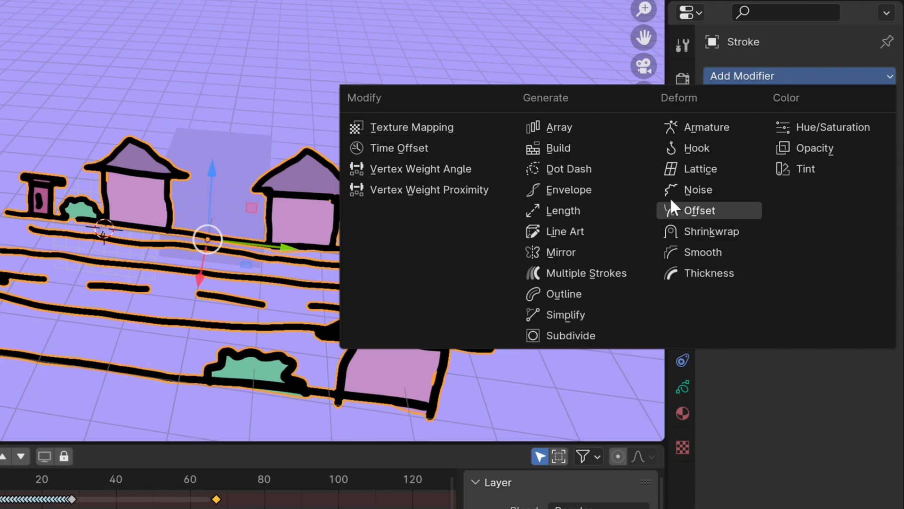
{"action": "mouse_move", "coordinate": [684, 199]}
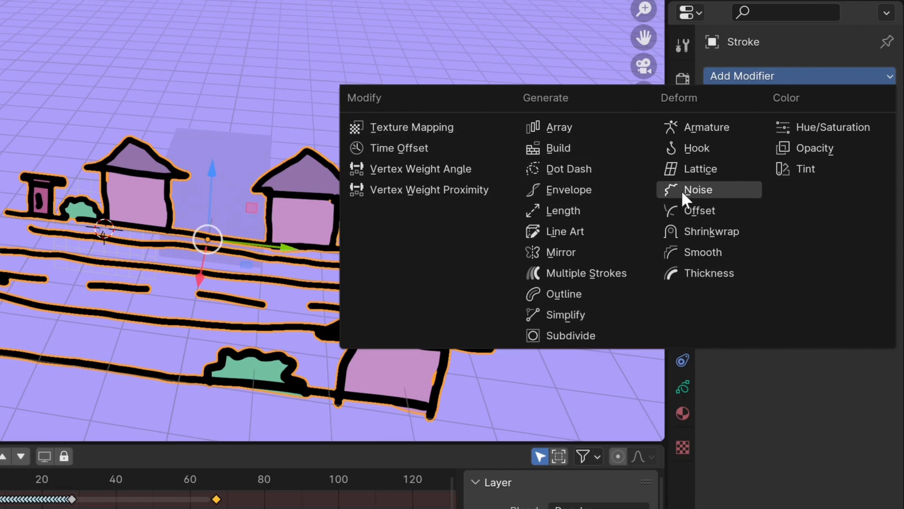
- Add a Time Offset modifier to Stroke with Custom Range enabled and End set to 28
{"action": "left_click", "coordinate": [399, 148]}
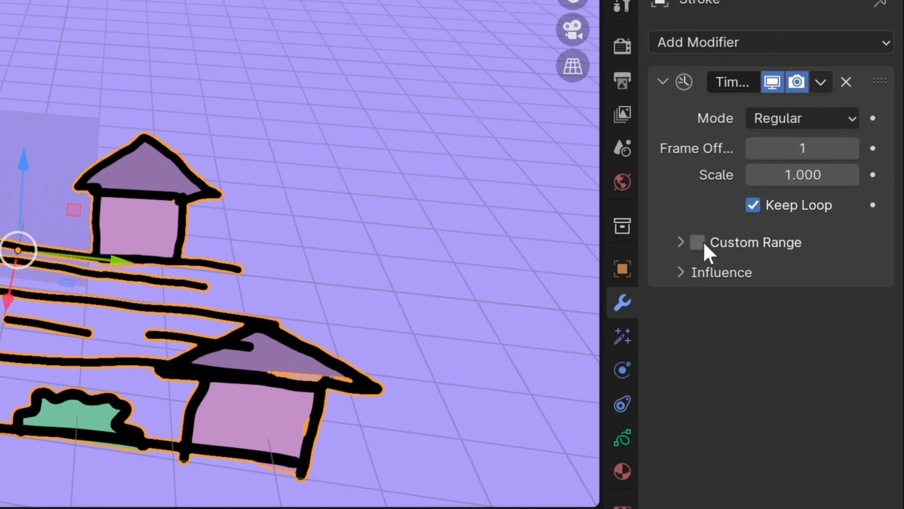
{"action": "left_click", "coordinate": [697, 242]}
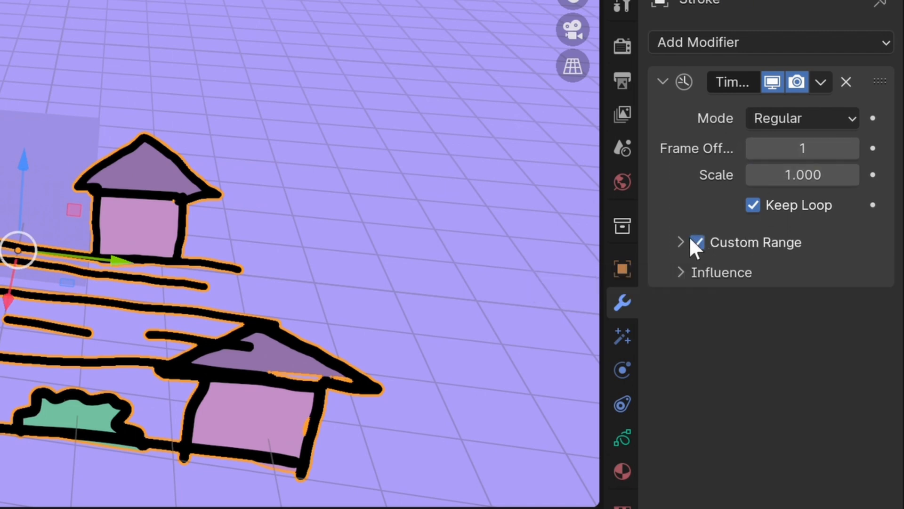
{"action": "left_click", "coordinate": [680, 242]}
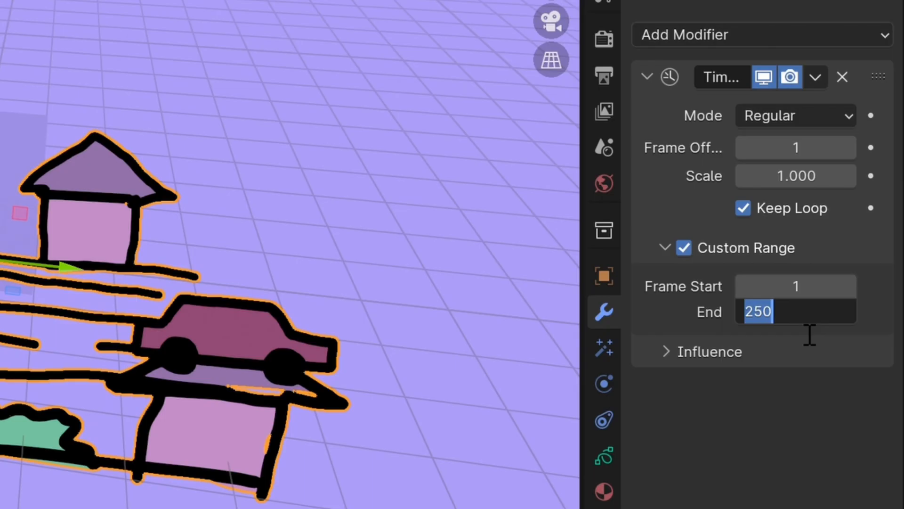
{"action": "type", "text": "2"}
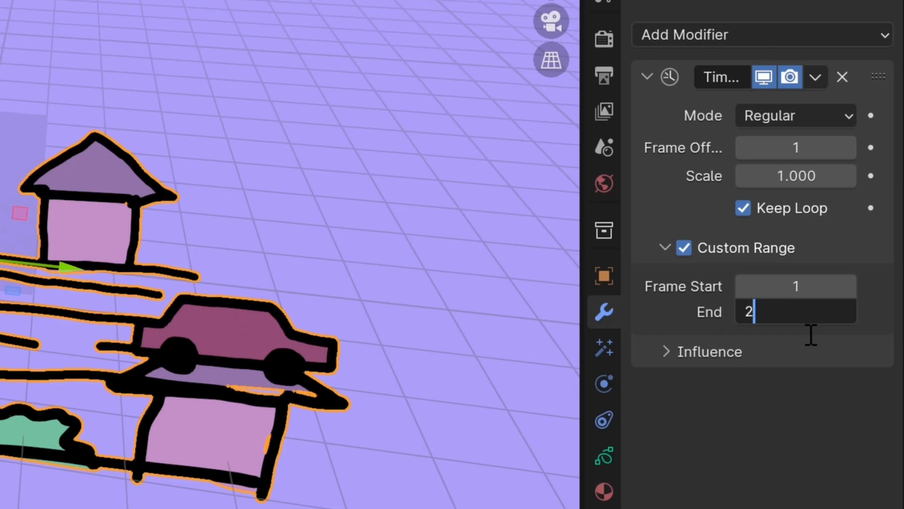
{"action": "type", "text": "8"}
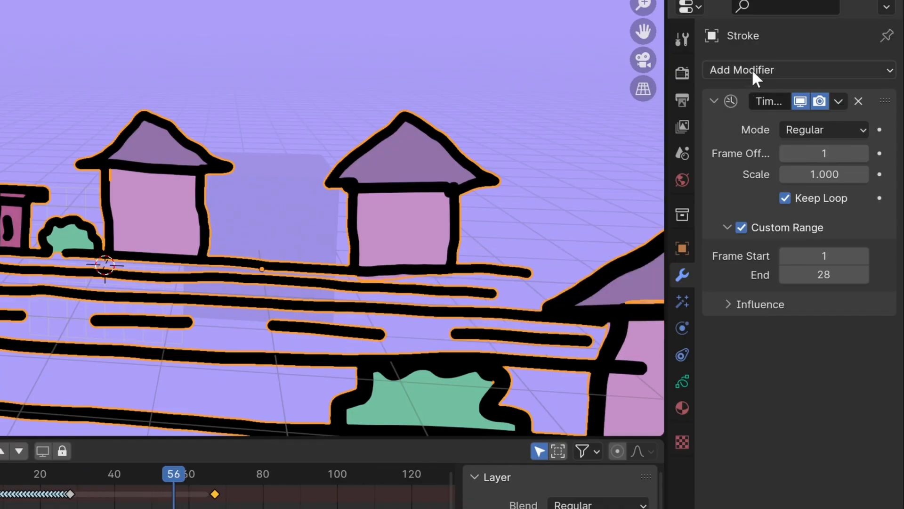
- Add a Noise modifier to Stroke for a wobble and preview it over the looping animation
{"action": "left_click", "coordinate": [800, 70]}
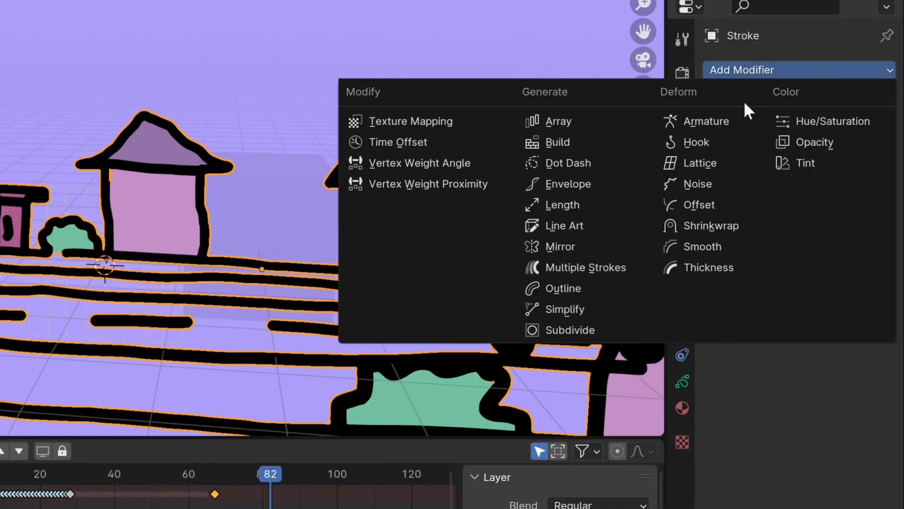
{"action": "left_click", "coordinate": [397, 142]}
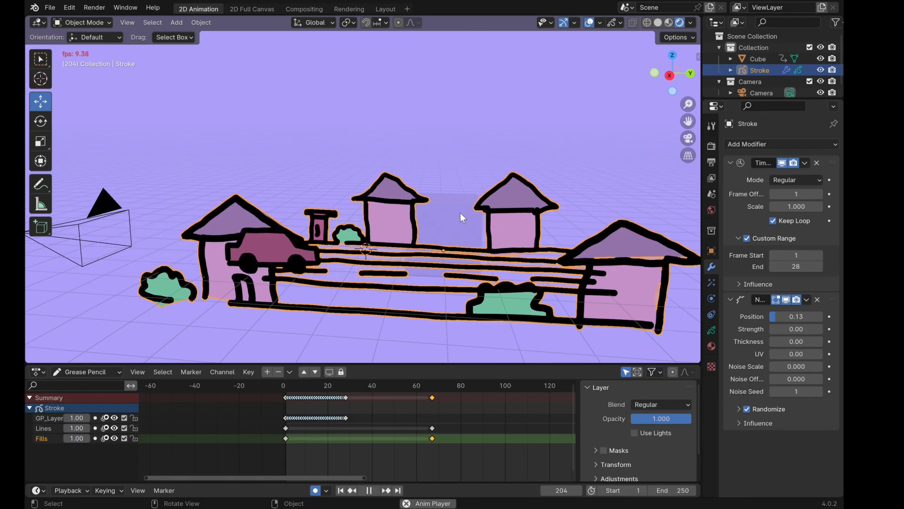
{"action": "left_click", "coordinate": [81, 22]}
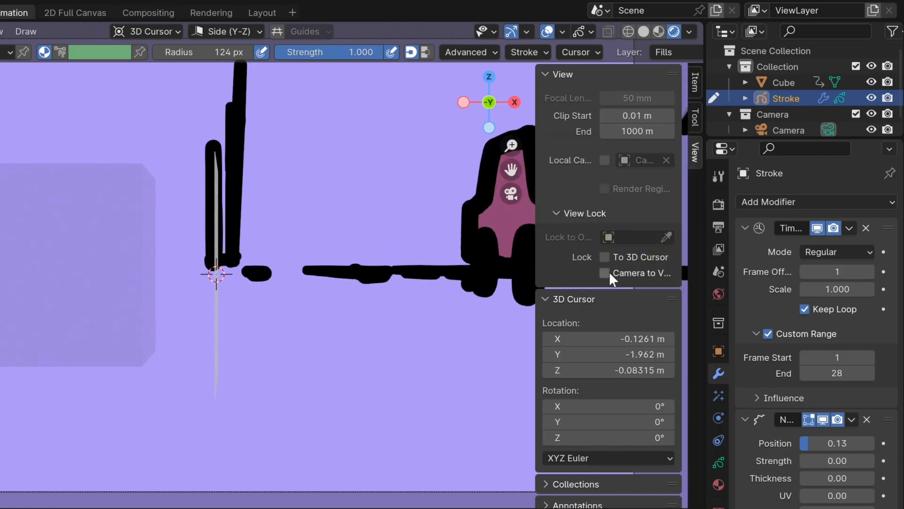
- Enable Camera to View in the sidebar and frame the whole street through the camera
{"action": "left_click", "coordinate": [605, 274]}
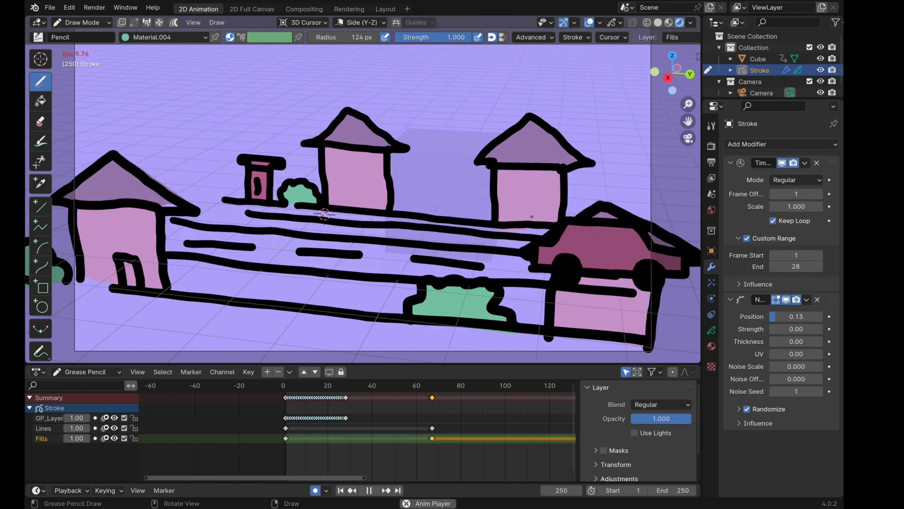
- Add a General > Layout workspace for animating the camera
{"action": "left_click", "coordinate": [407, 8]}
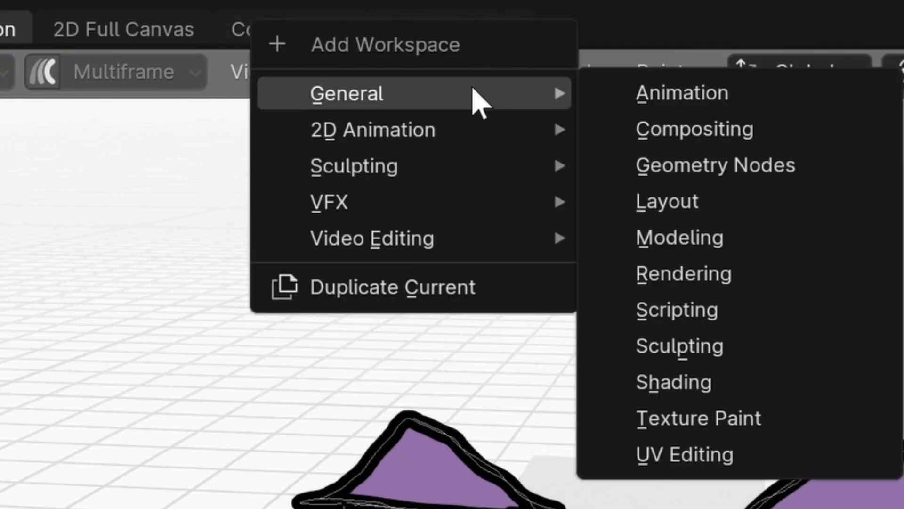
{"action": "mouse_move", "coordinate": [667, 200]}
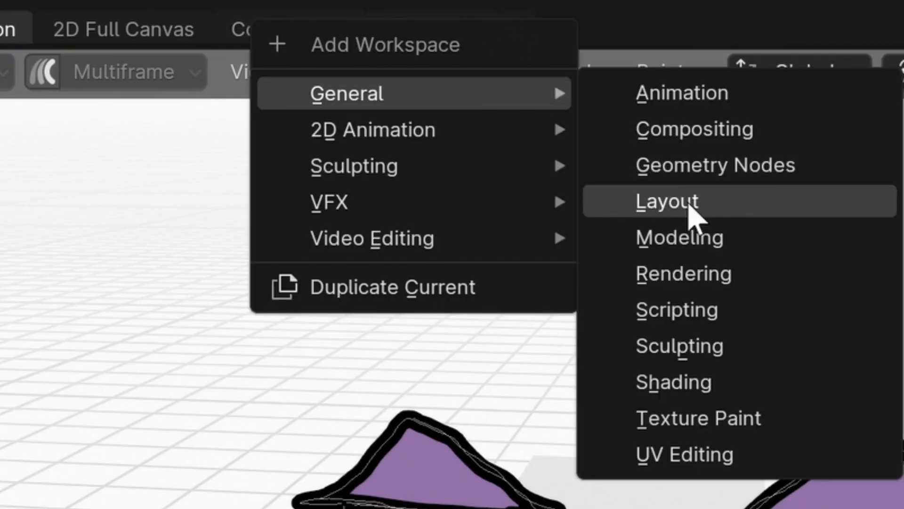
{"action": "left_click", "coordinate": [666, 201]}
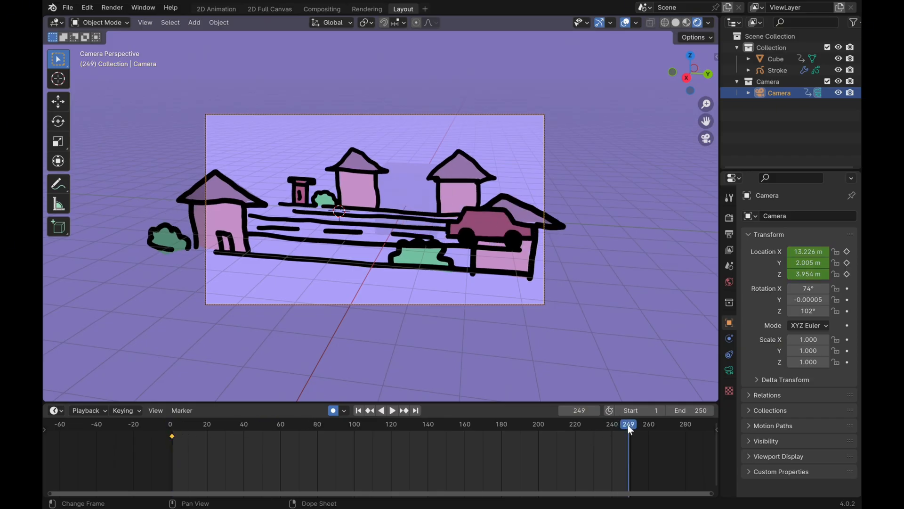
{"action": "mouse_move", "coordinate": [397, 328]}
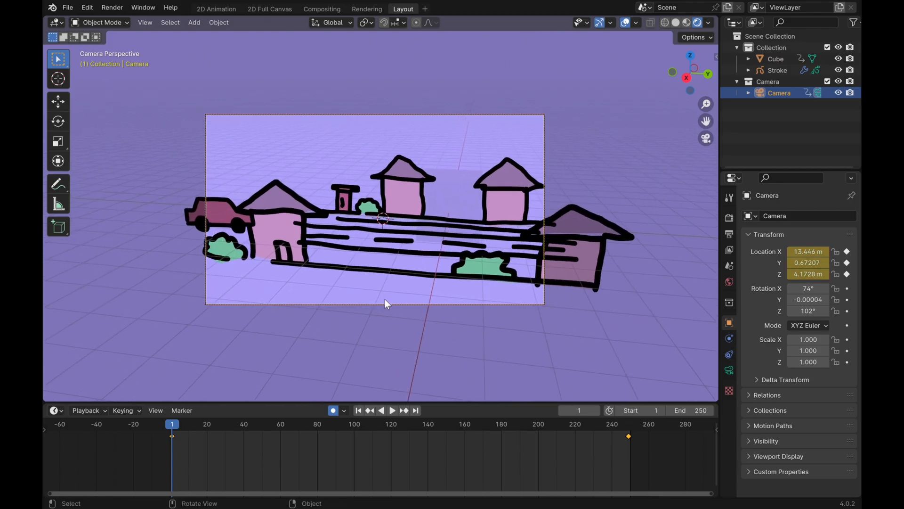
- Play the camera pan between its frame 1 and 249 keyframes, stop and rewind to frame 1
{"action": "left_click", "coordinate": [393, 410]}
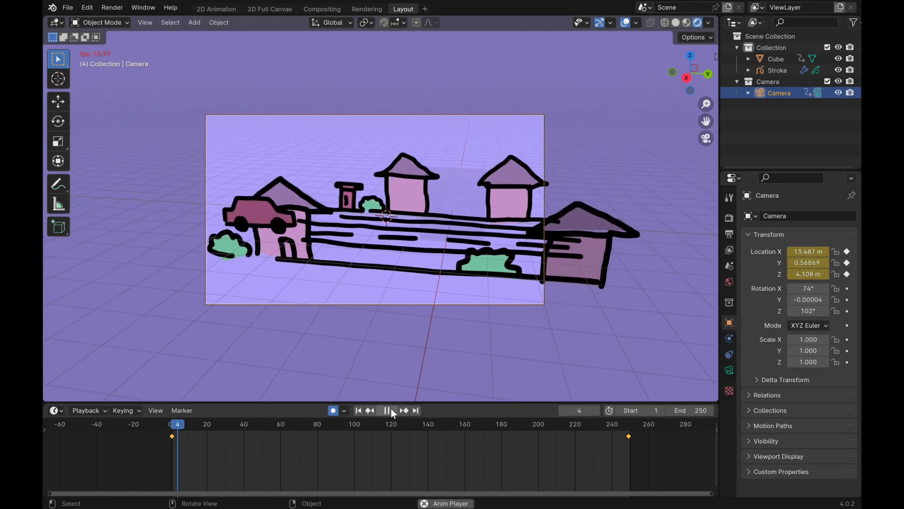
{"action": "left_click", "coordinate": [386, 410]}
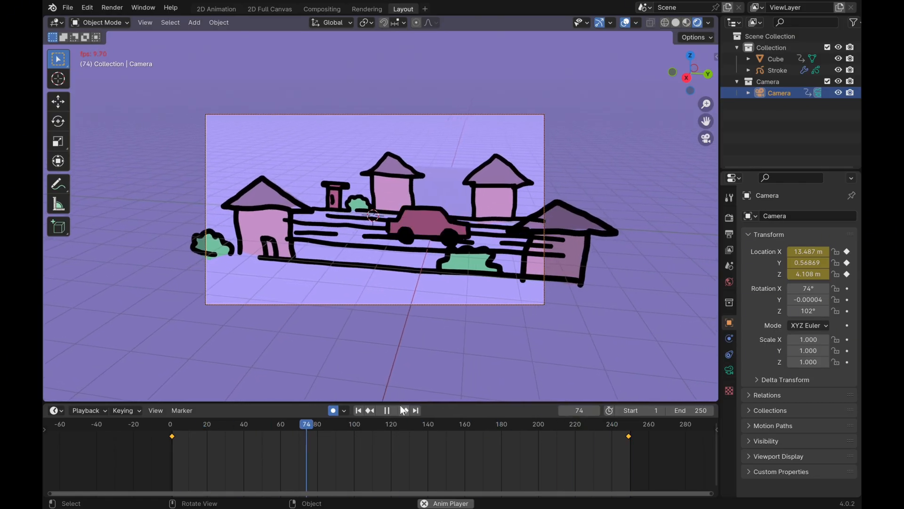
{"action": "left_click", "coordinate": [386, 410]}
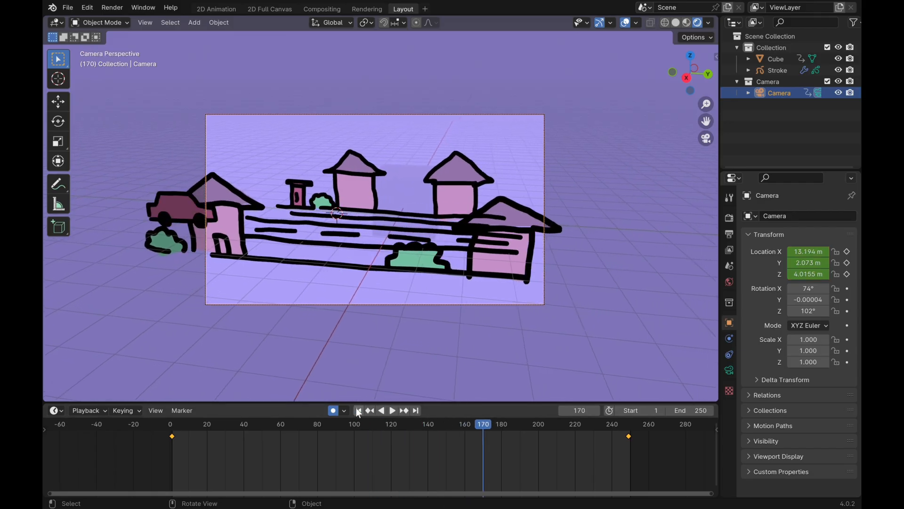
{"action": "left_click", "coordinate": [358, 410]}
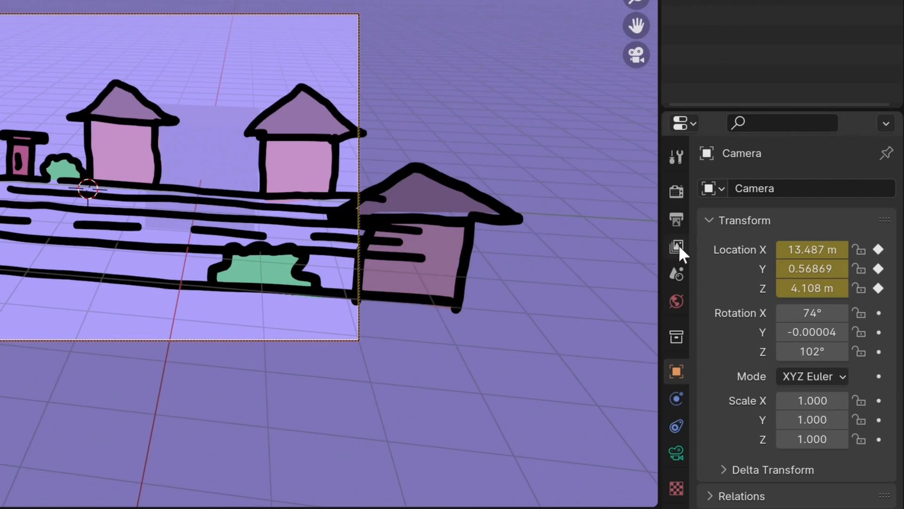
- Review the view layer's Combined and Z passes, then browse the Render menu toward Render Animation
{"action": "left_click", "coordinate": [677, 246]}
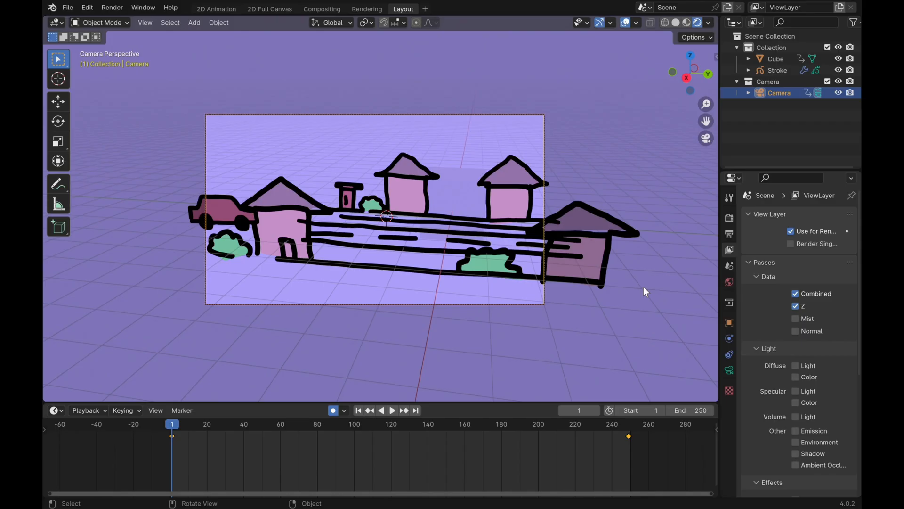
{"action": "mouse_move", "coordinate": [579, 270]}
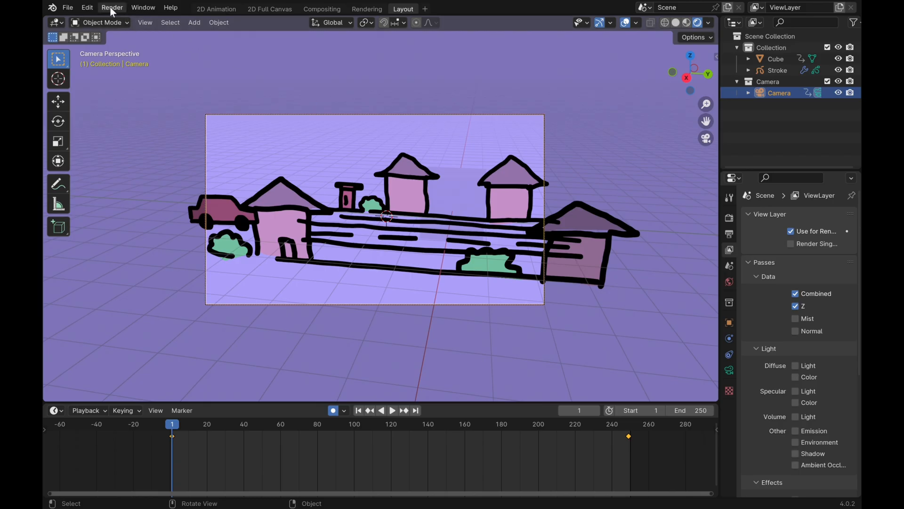
{"action": "left_click", "coordinate": [112, 8]}
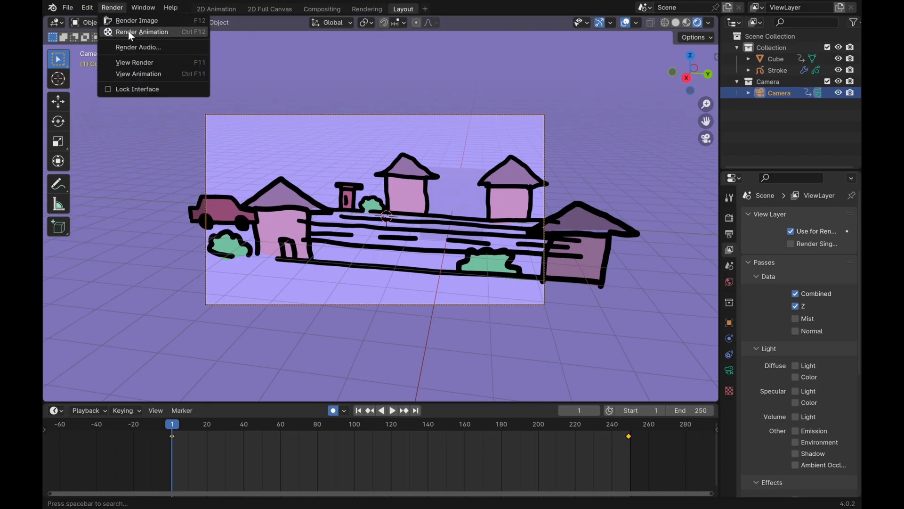